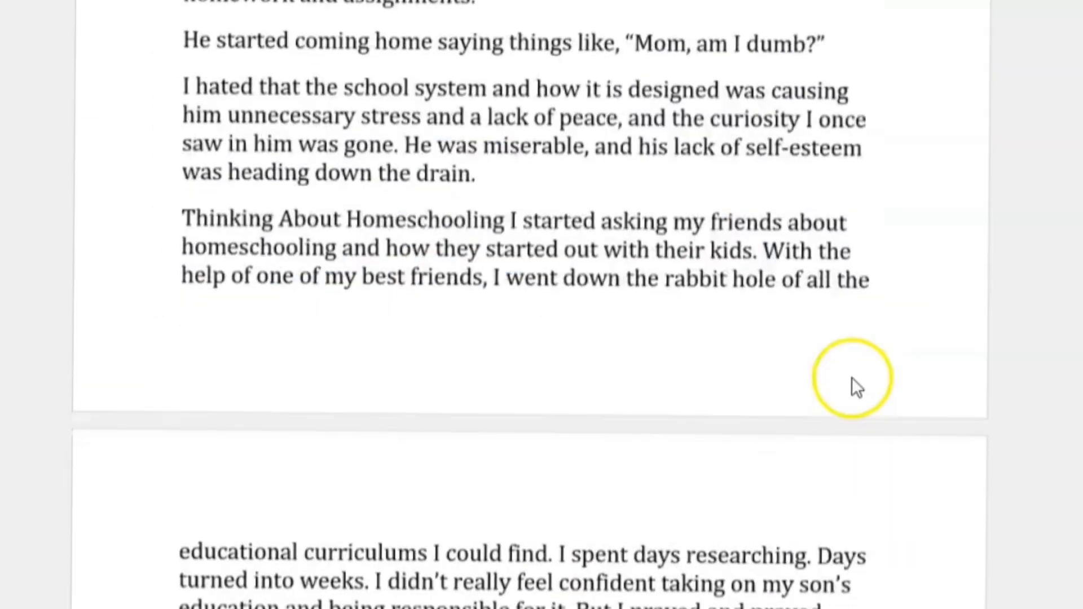
- Start a blank design from the recent 5.25 × 8 in custom size
click(858, 50)
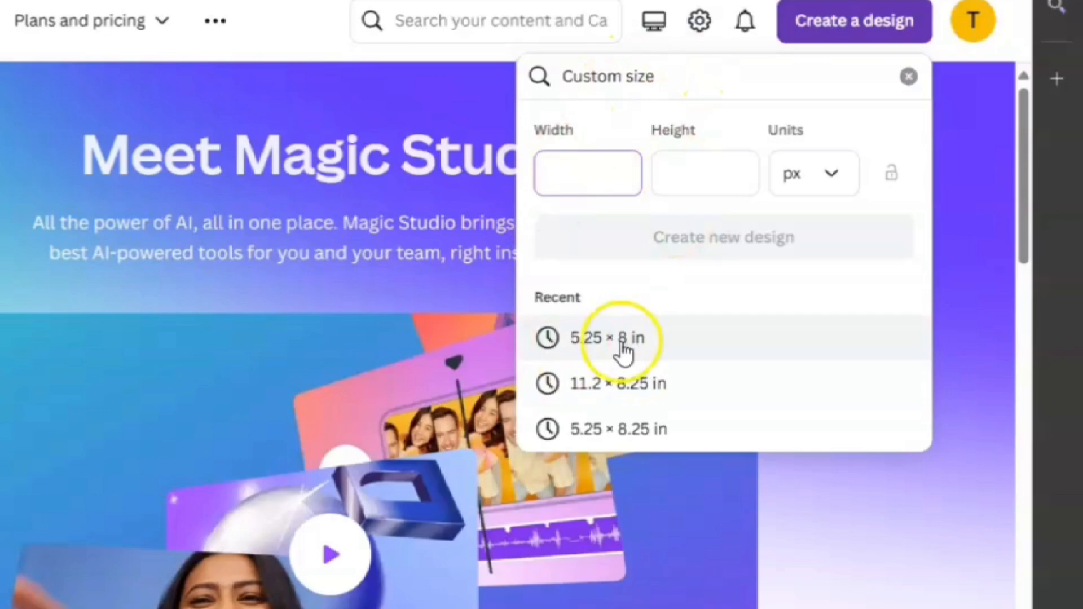
click(607, 338)
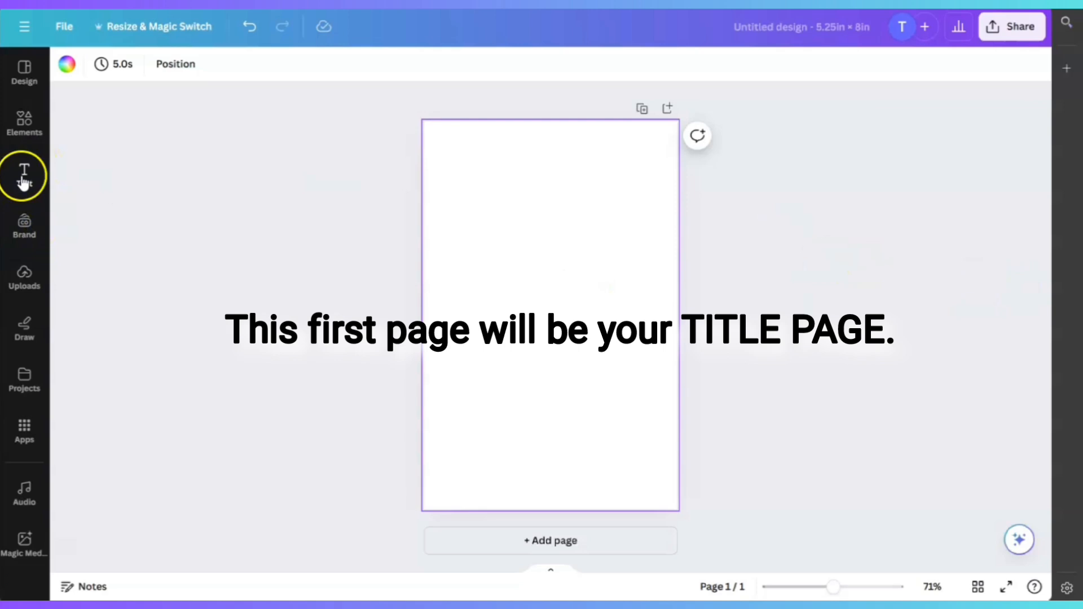
click(24, 175)
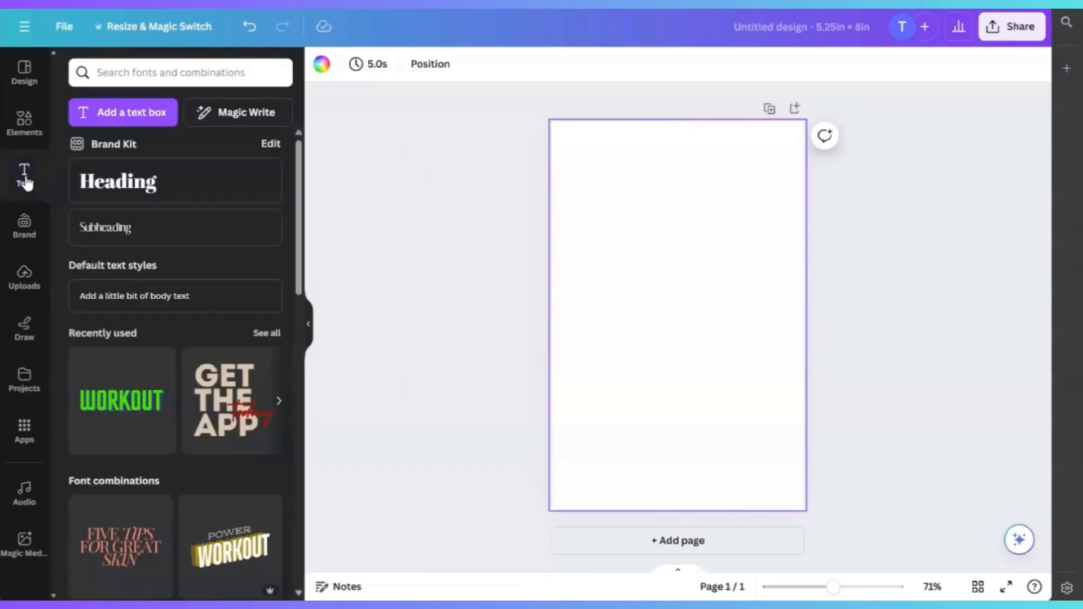
click(117, 181)
text(Fighting Anxiety)
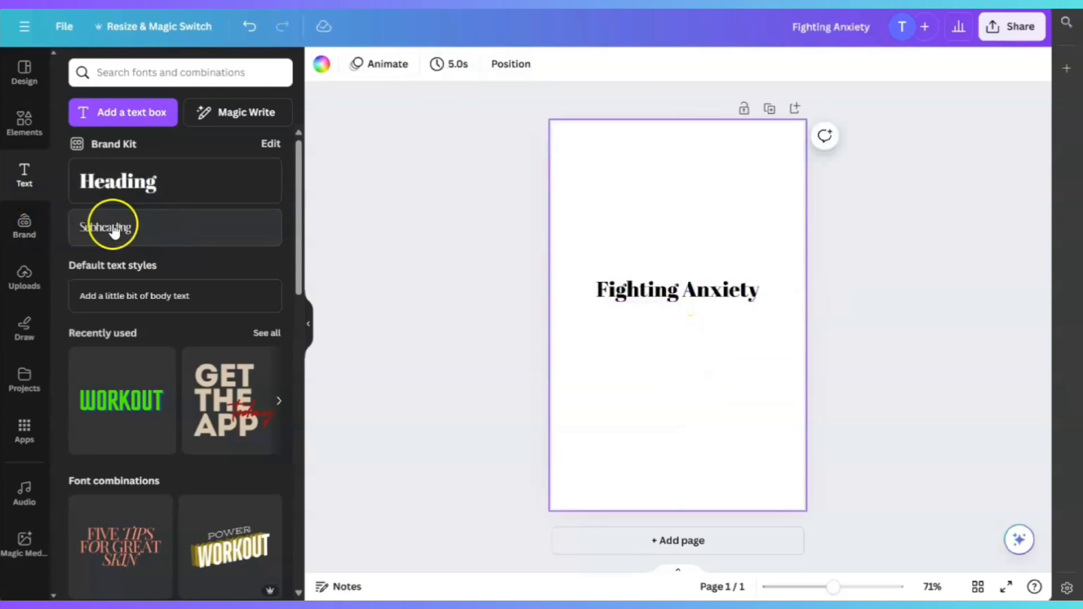
click(106, 227)
text(How to overcome anxiety through journaling)
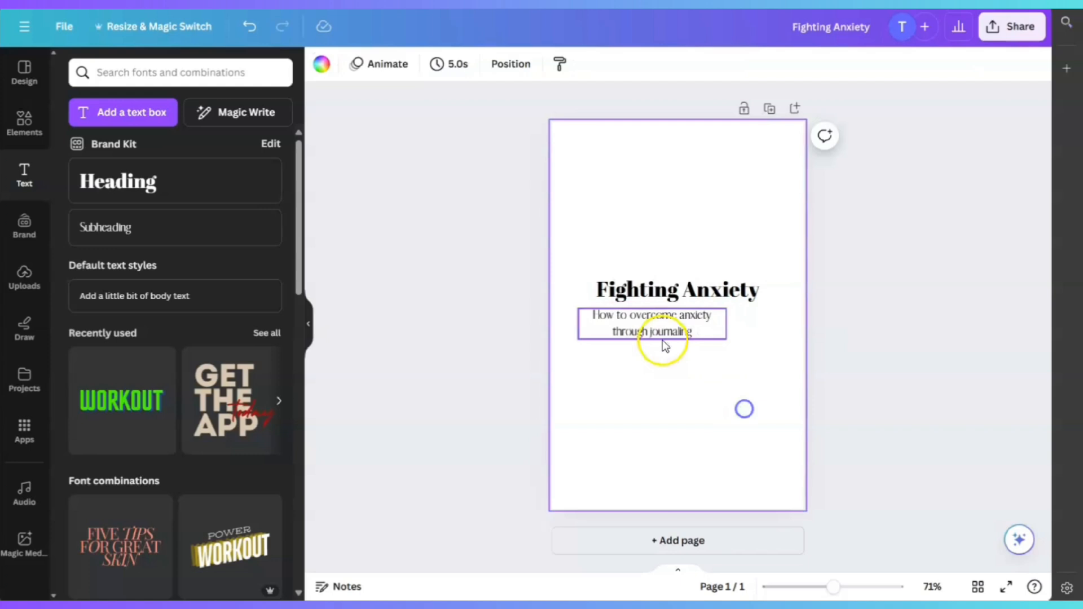
click(733, 392)
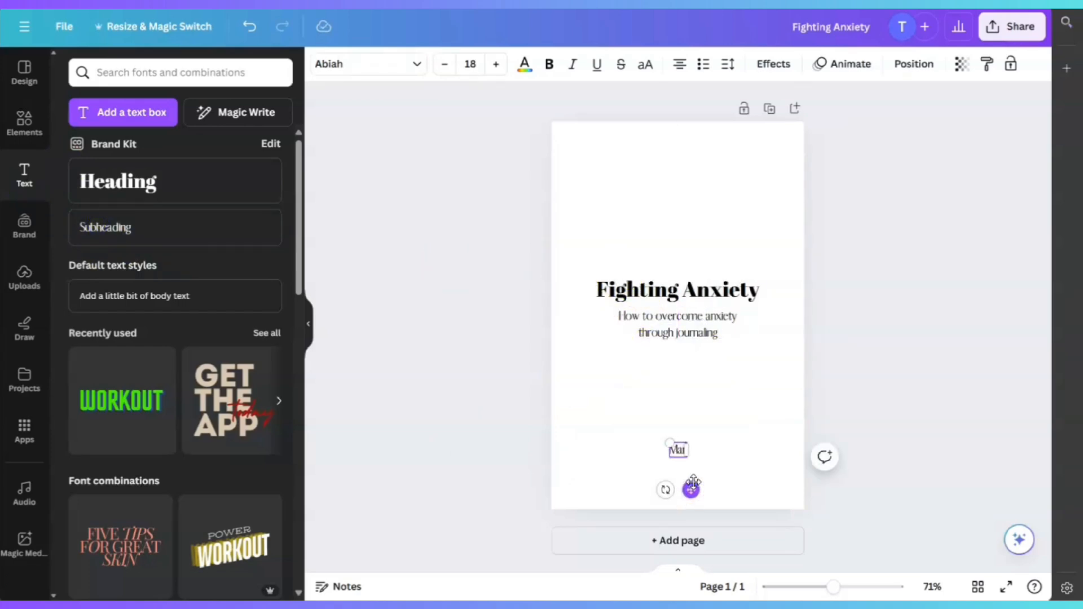
text(Maritza Mendoza)
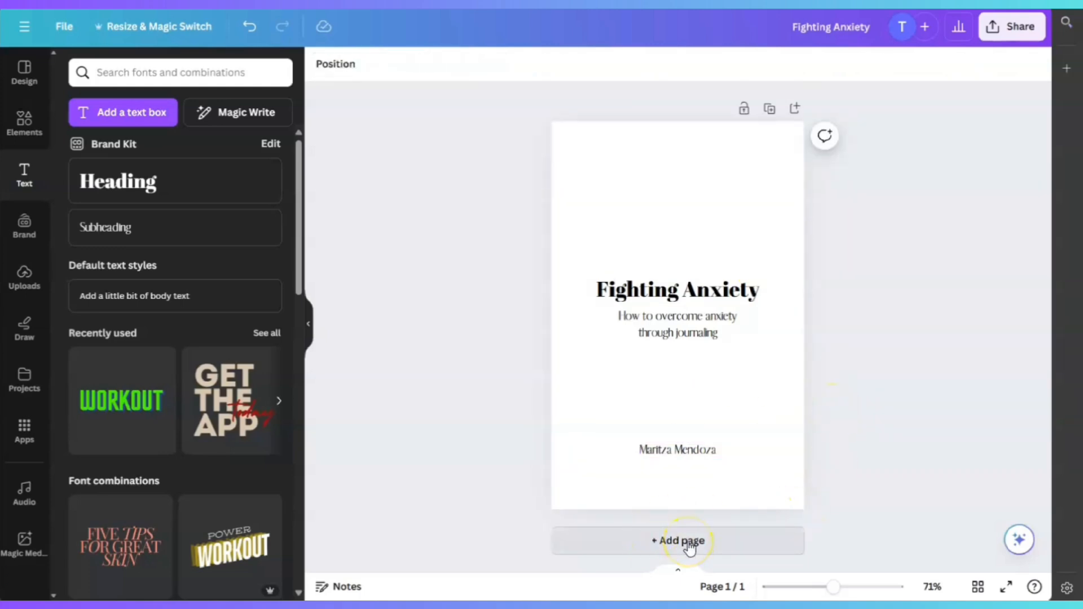
- Add a 'Copyright' page and more pages, with an 'Introduction' heading on page 4
click(677, 541)
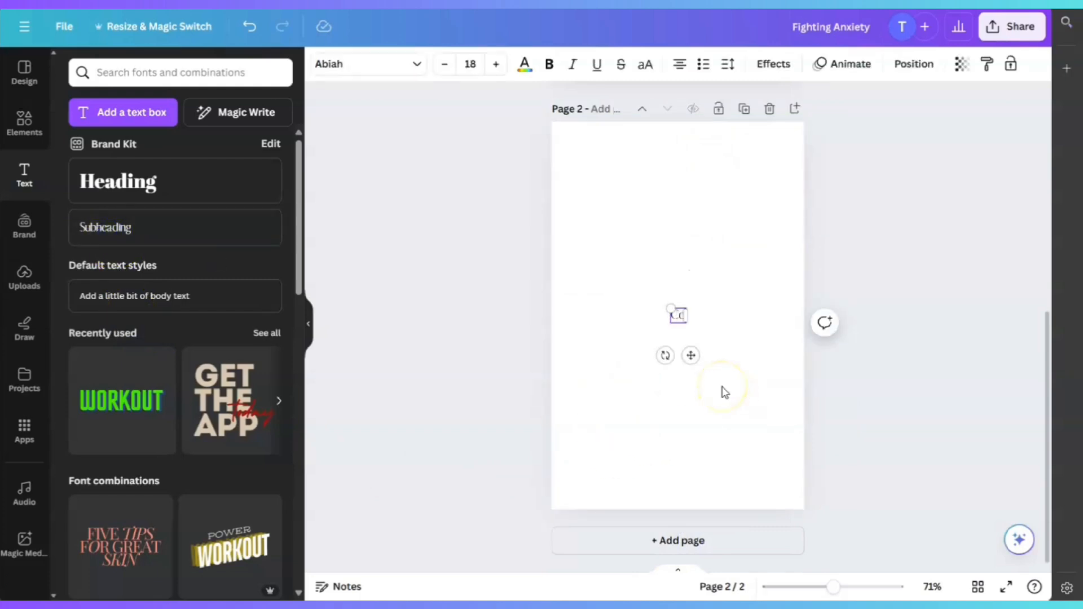
text(Copyright)
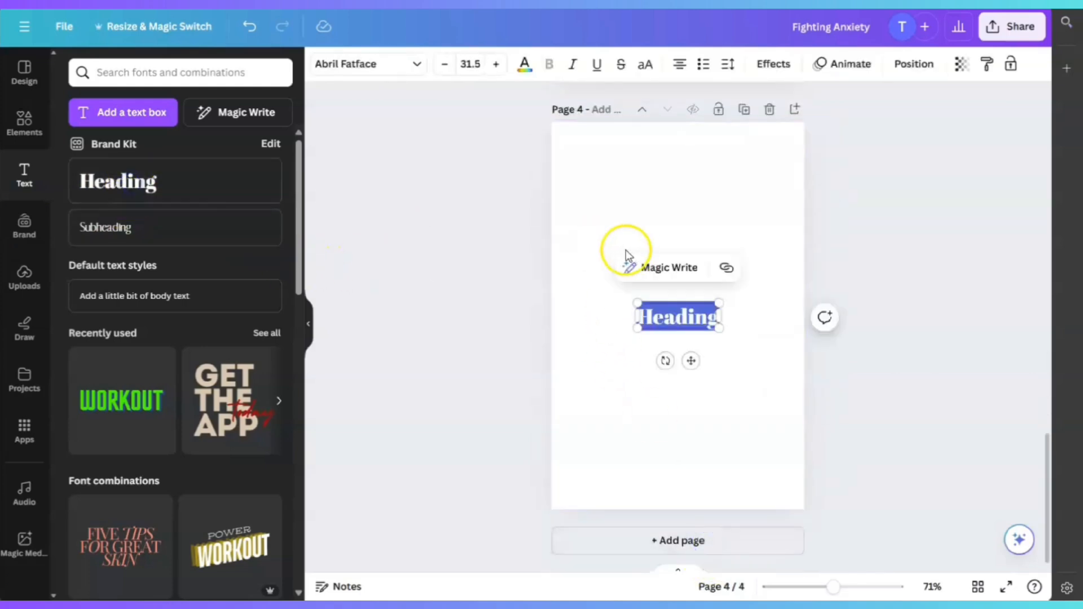
text(Introduction)
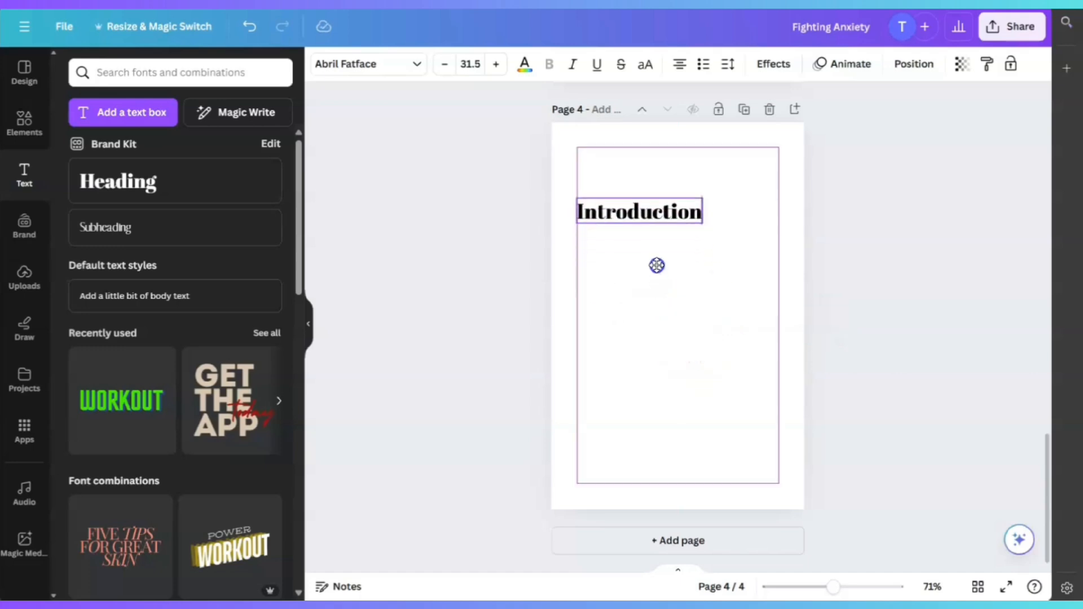
- Centre the Introduction heading and add 'Do you experience anxiety? Is it part of your day to day experience?'
drag(637, 210, 665, 161)
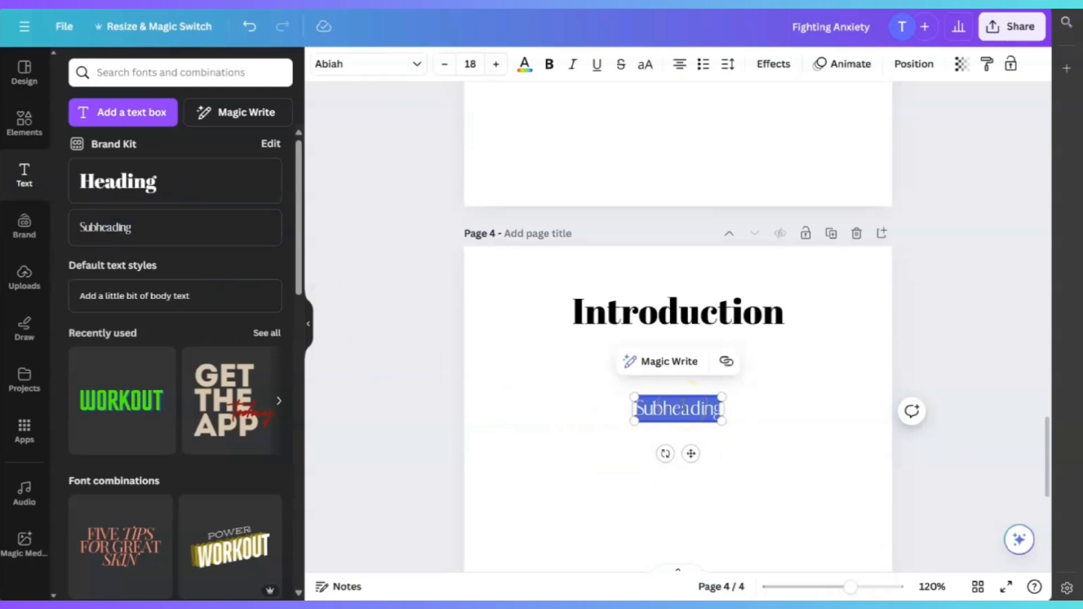
click(677, 408)
text(Do you experience anxiety? Is it )
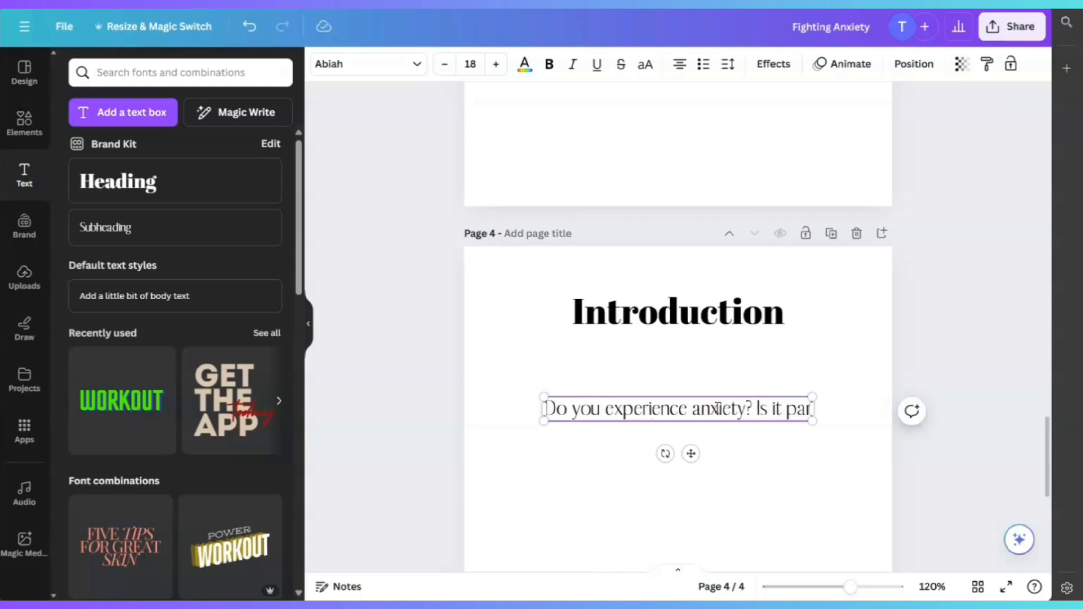
text(part of your day)
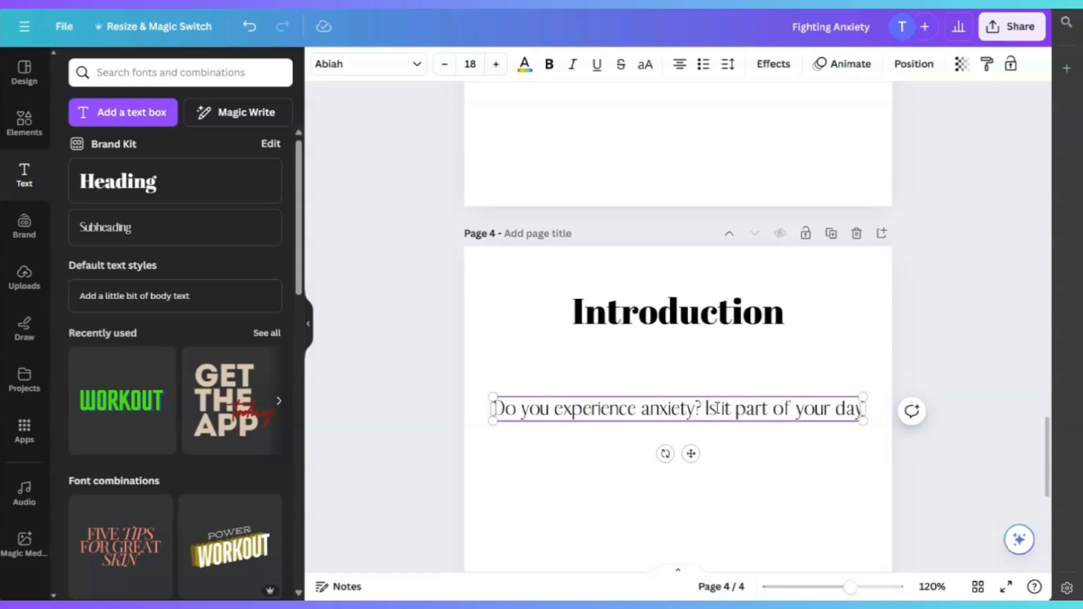
text(to day experience?)
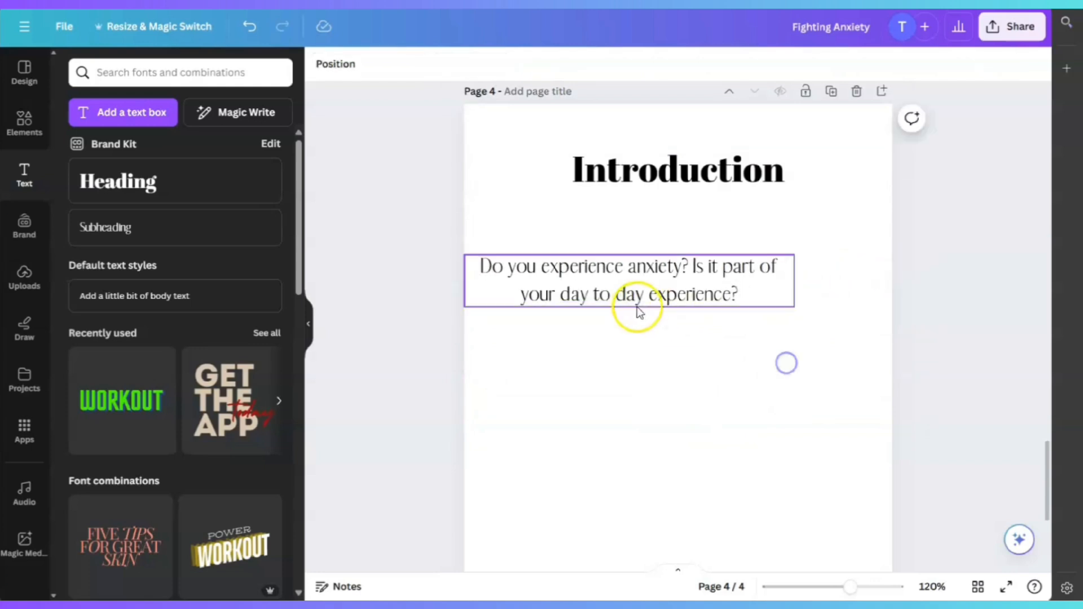
click(629, 280)
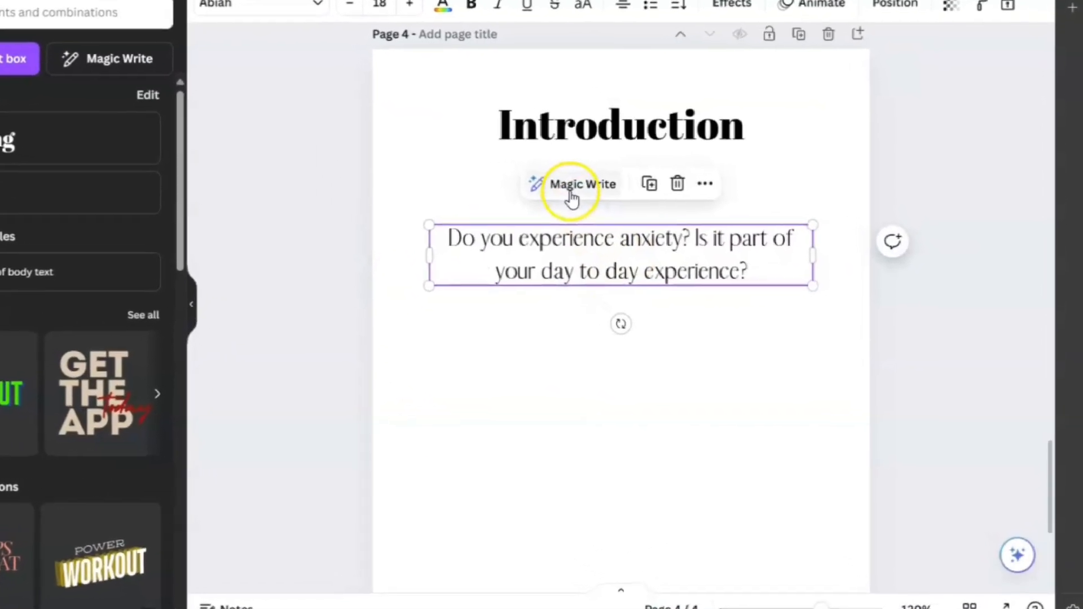
- Use Magic Write's Continue writing to generate a paragraph after the anxiety question
click(572, 184)
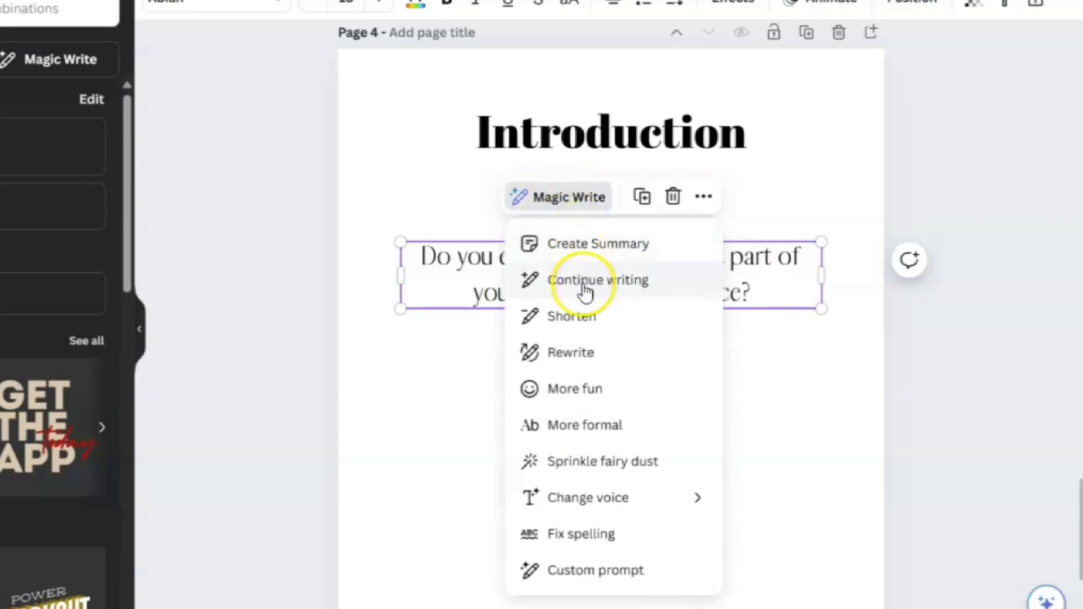
mouse_move(578, 210)
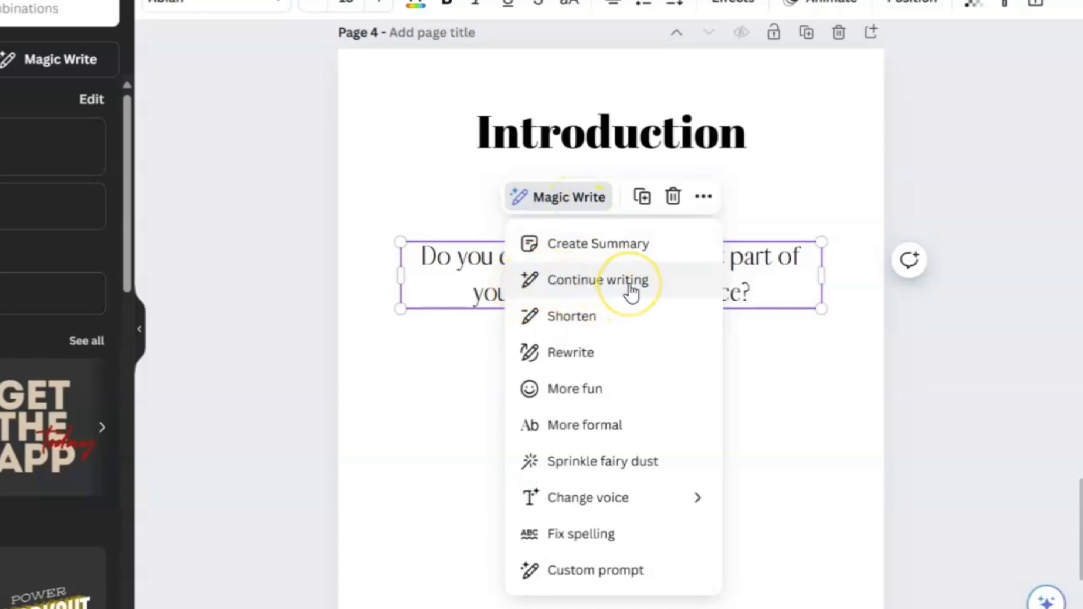
click(598, 279)
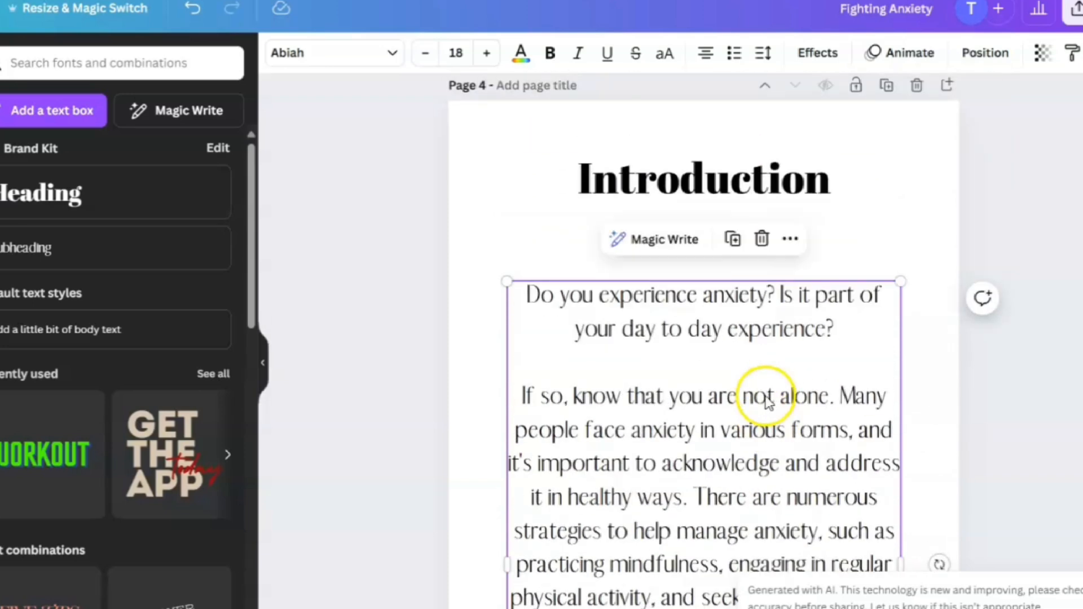
- Set the page 4 text to size 15.7, widen its box, and add a blank fifth page
scroll(down, 3)
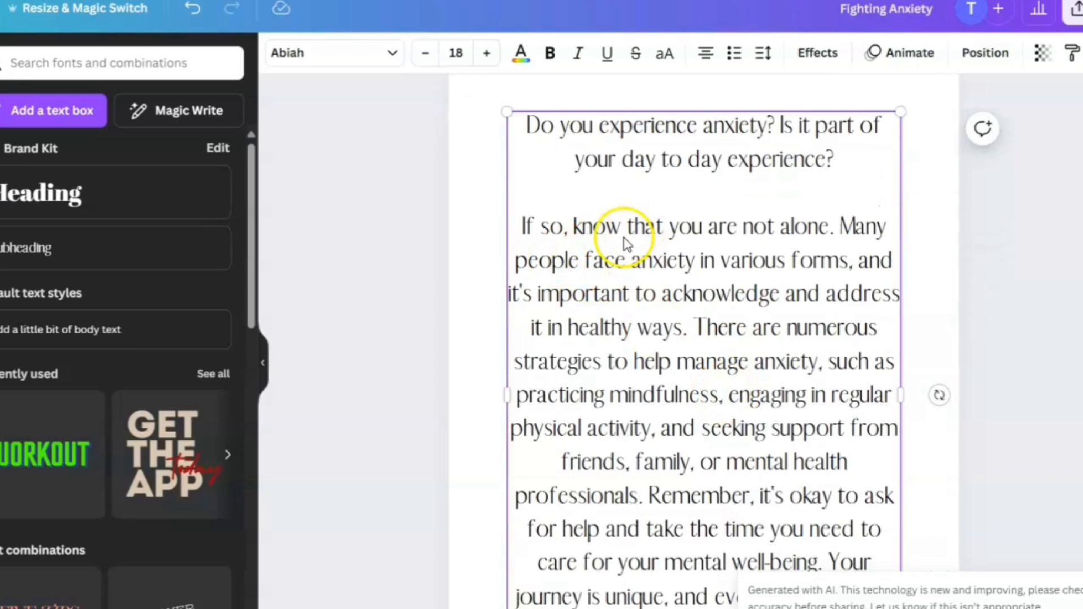
mouse_move(622, 280)
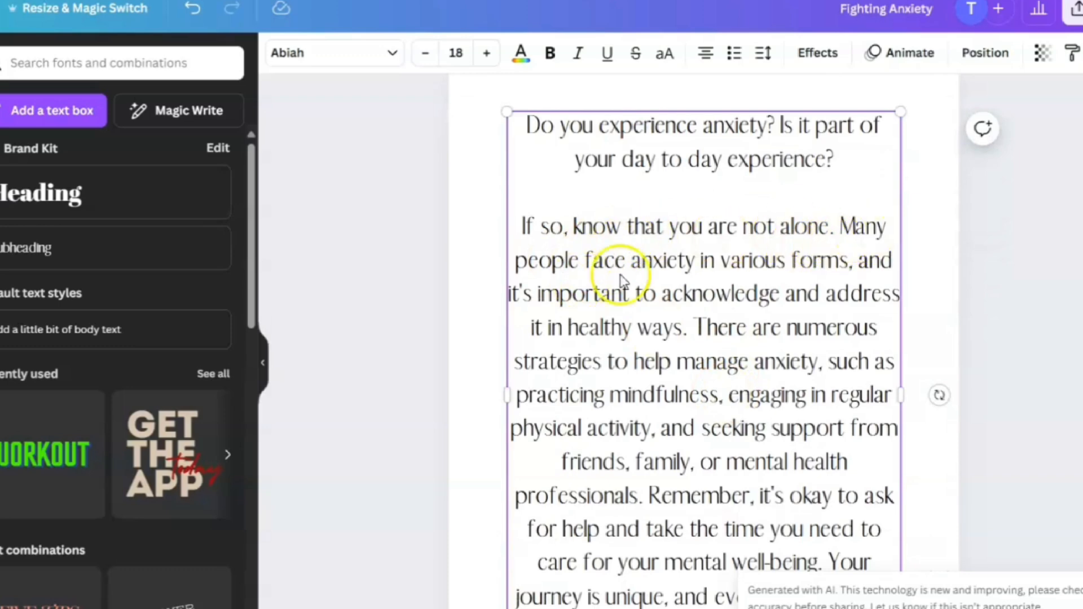
scroll(down, 3)
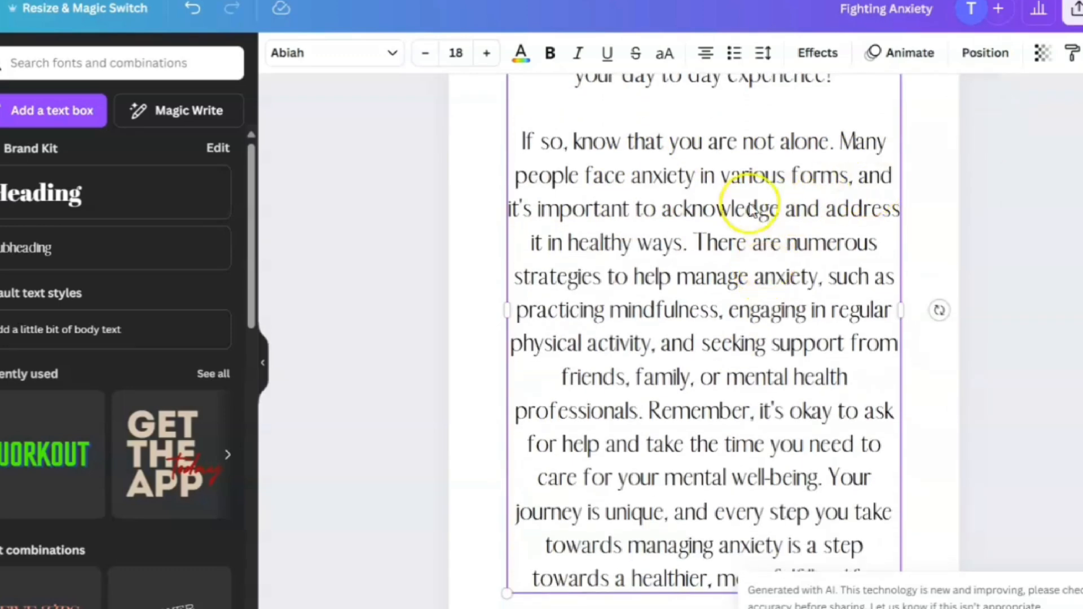
mouse_move(581, 259)
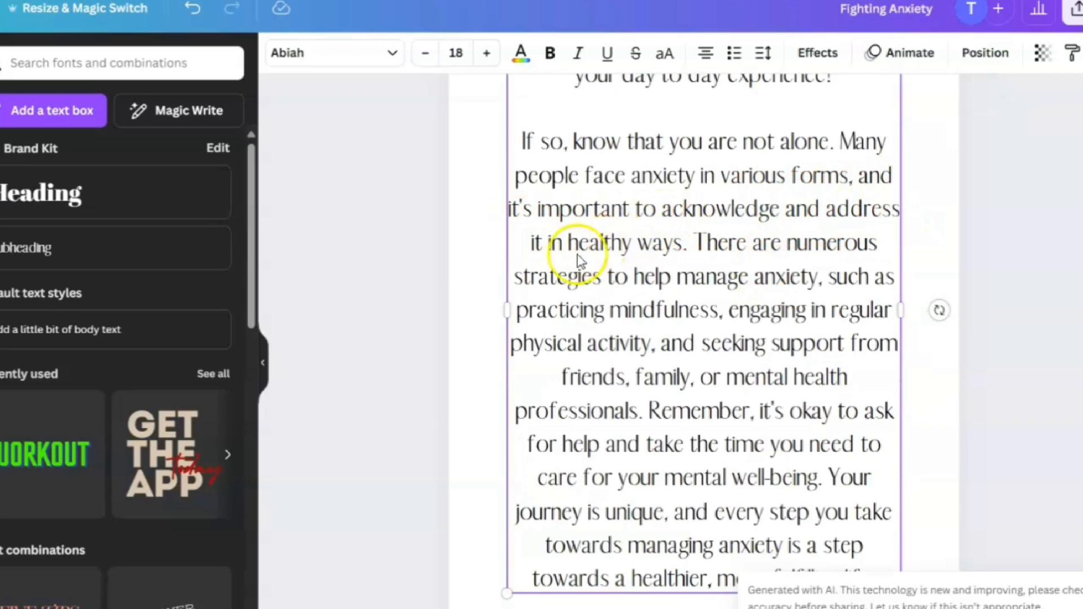
mouse_move(622, 288)
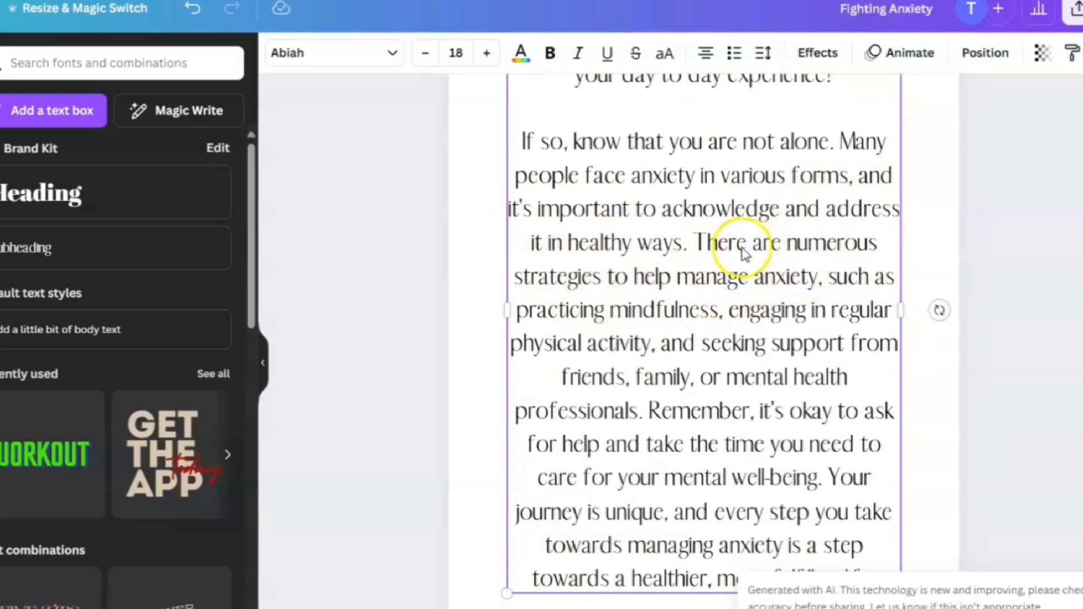
mouse_move(655, 295)
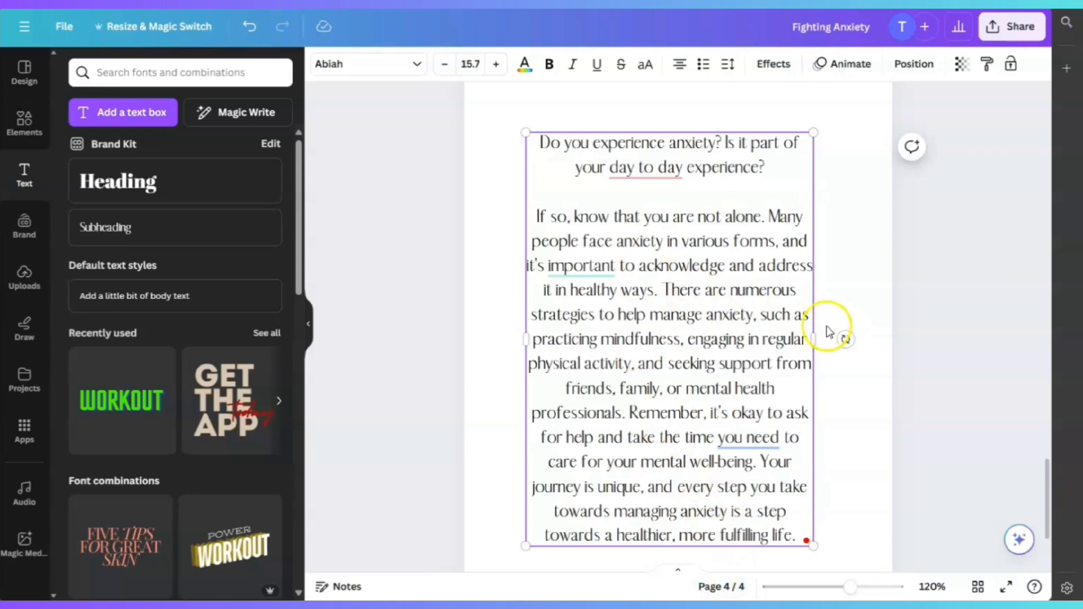
mouse_move(718, 266)
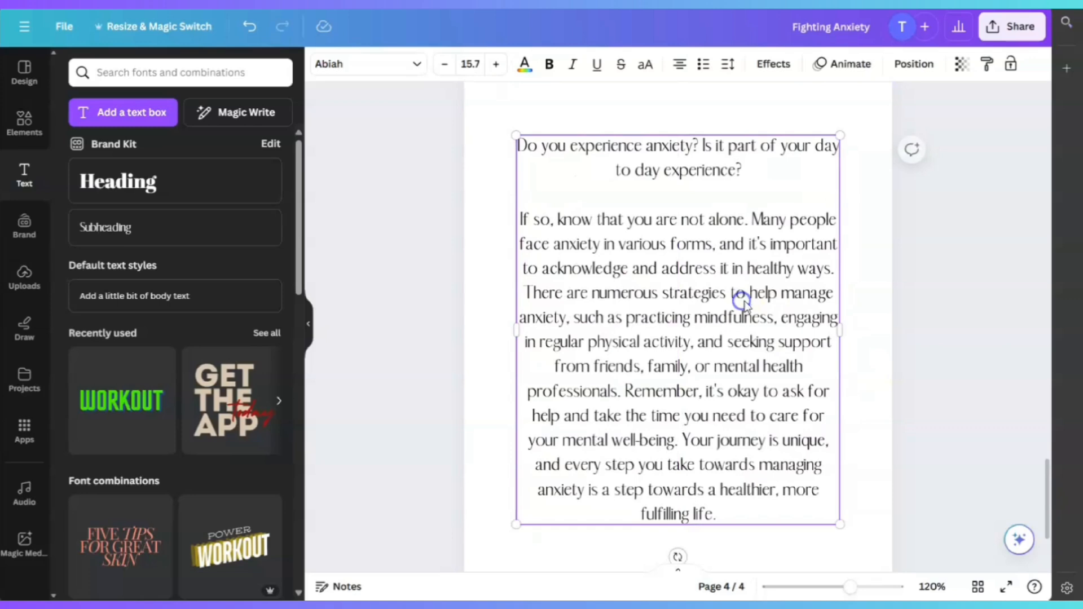
double_click(803, 341)
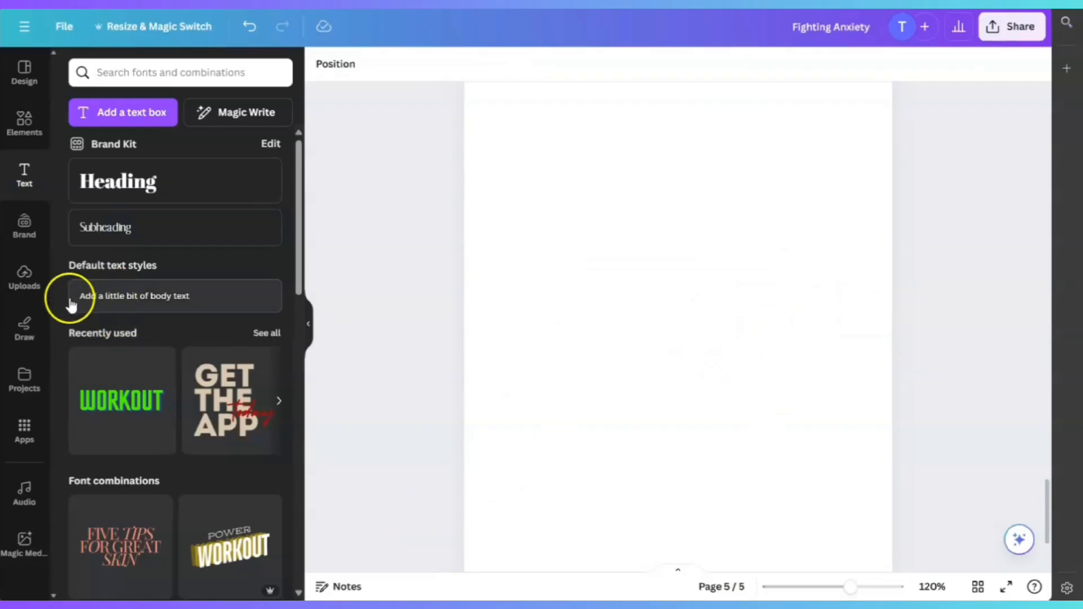
- Add a body text box on page 5 with the paragraph about anxiety, sleeplessness and distraction
click(135, 295)
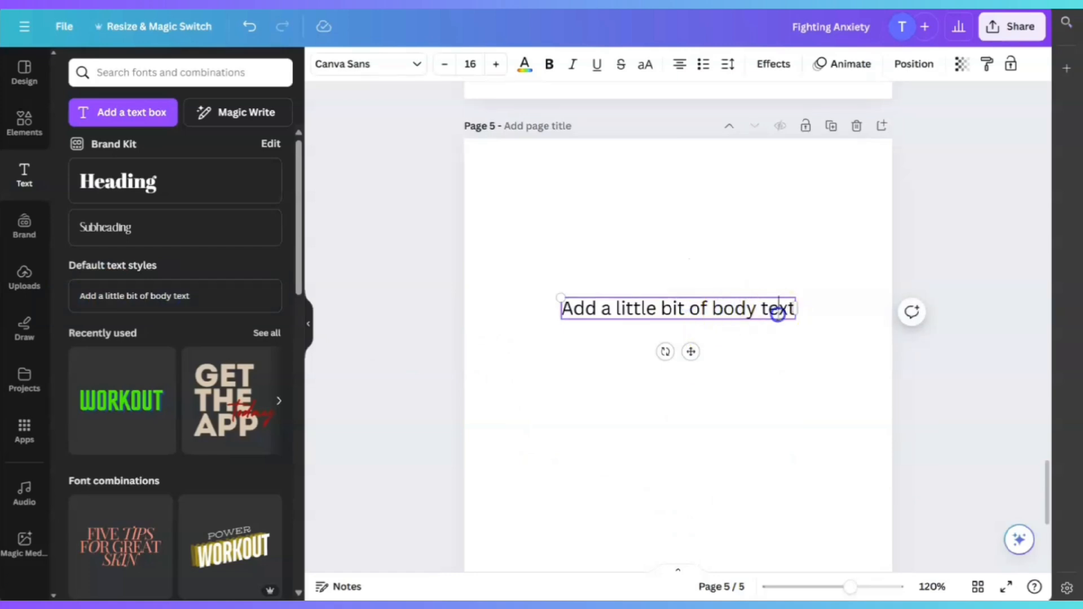
double_click(677, 308)
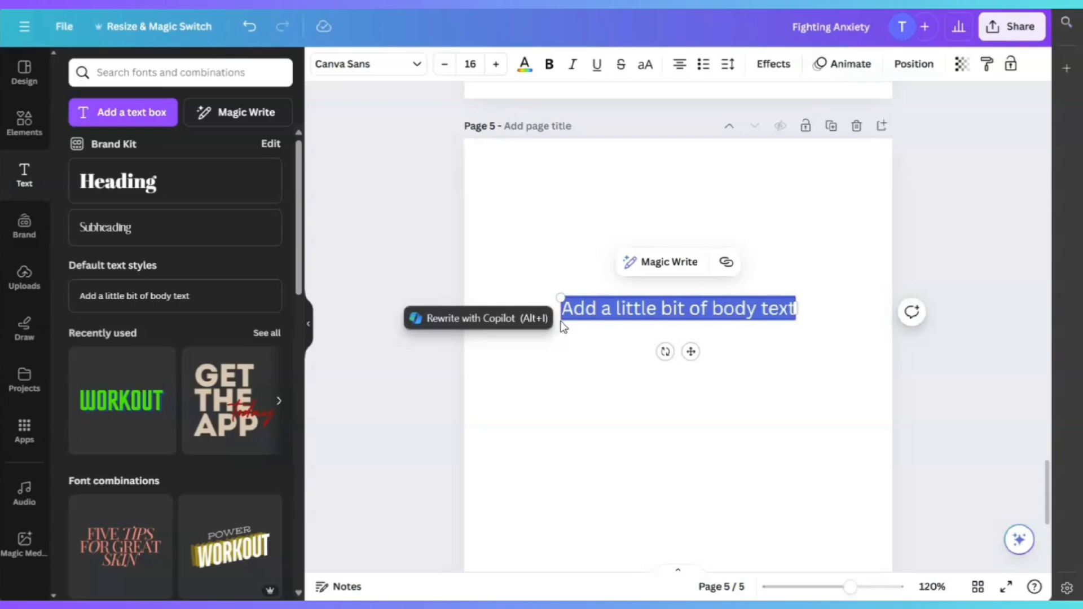
text(There are times when I get so anxious that I feel like i can’t breathe. Other times I feel like I can’t sit st)
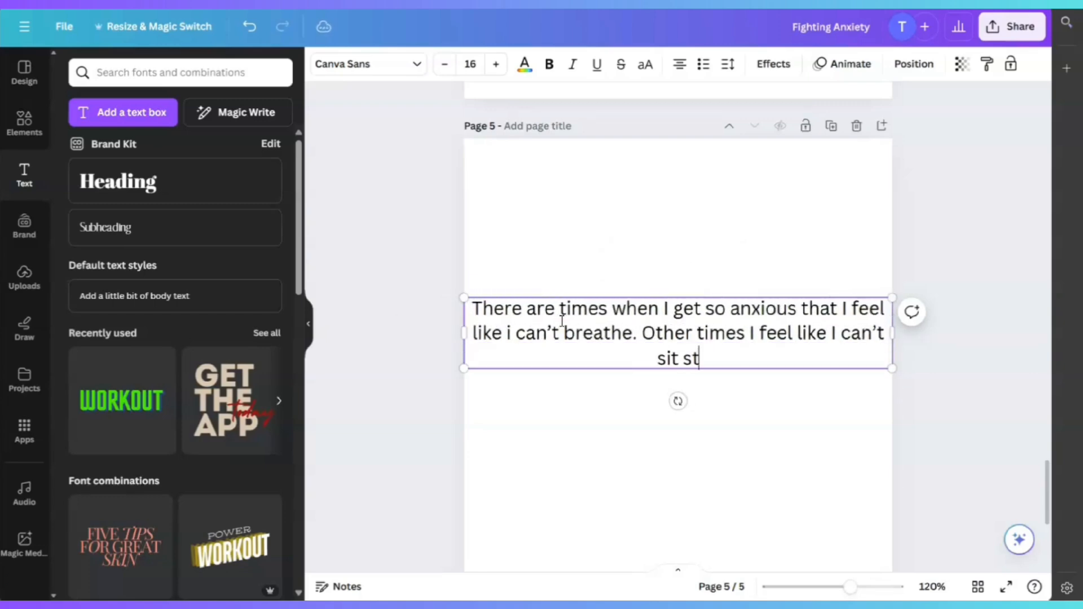
text(ill. Anxiety takes over and I can't fall asleep. I feel like it keeps me distracted and I can’t focus on anything that’s in front of me.)
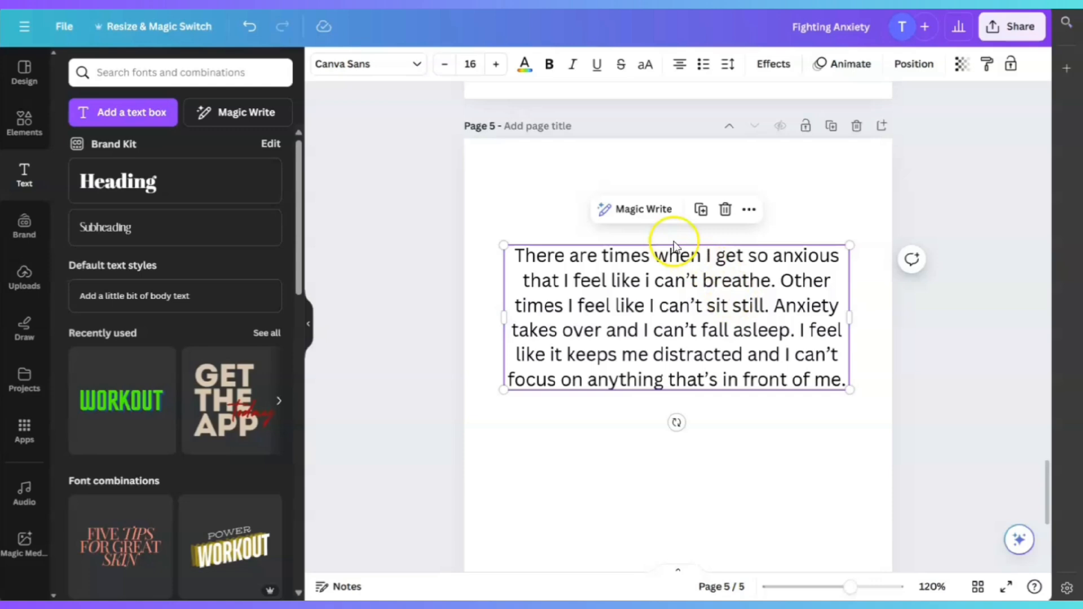
- Apply Magic Write's Shorten option to the page 5 paragraph
click(634, 208)
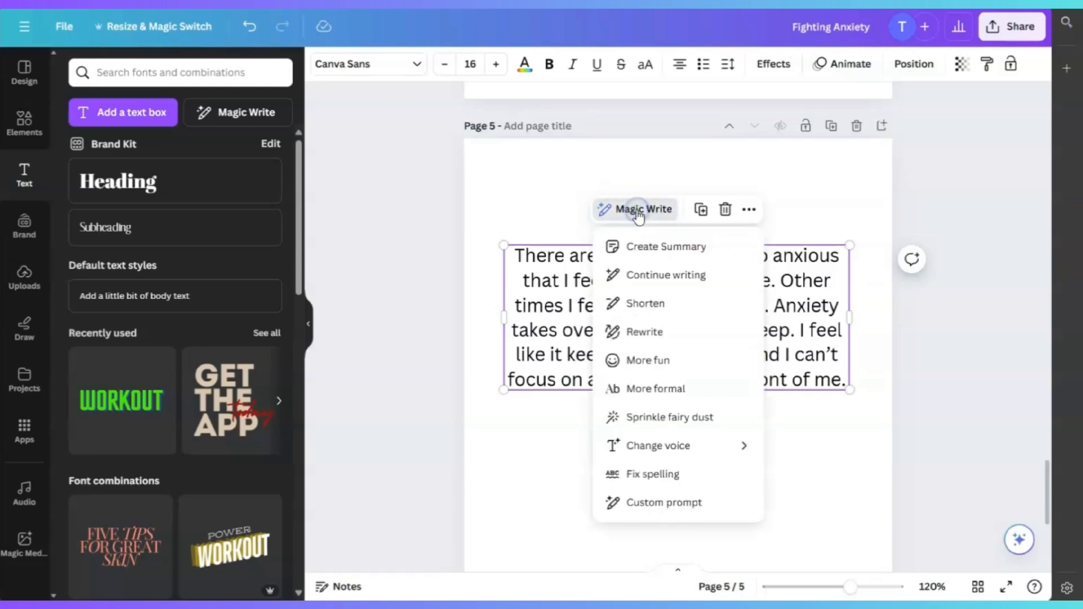
mouse_move(655, 280)
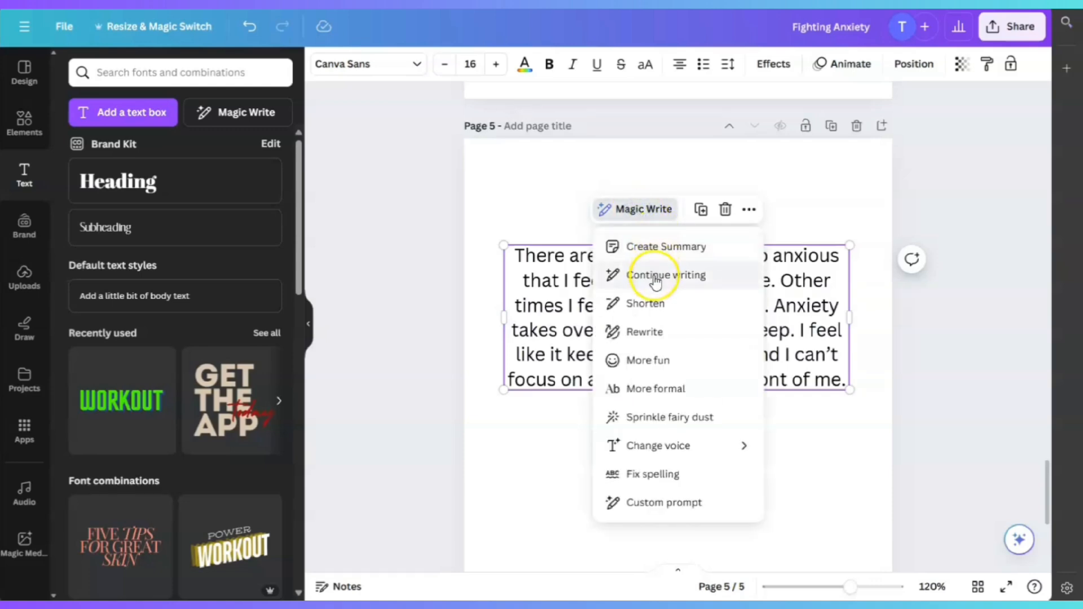
mouse_move(655, 309)
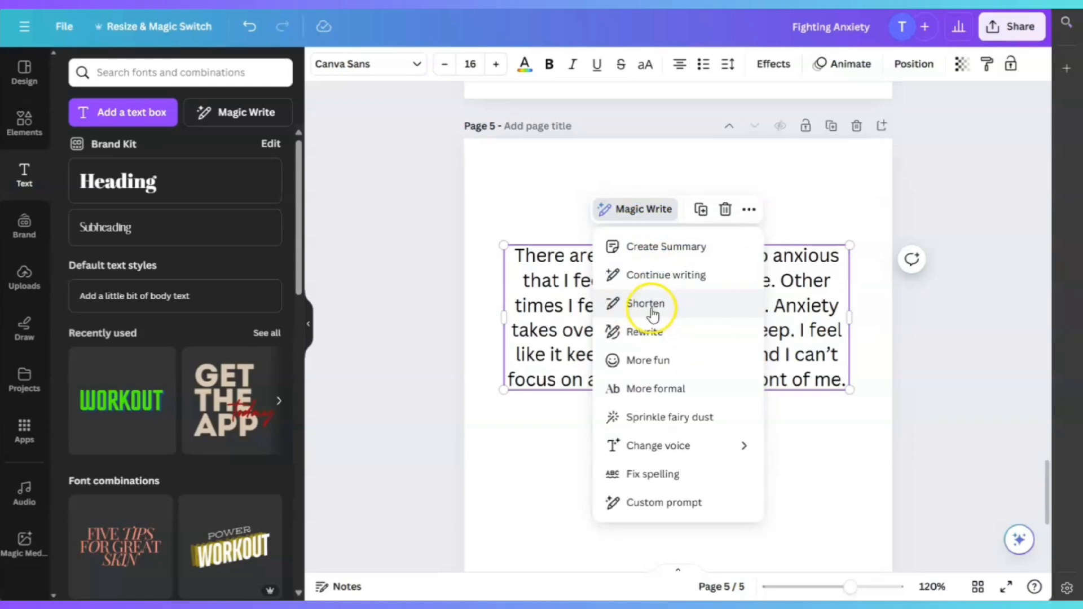
mouse_move(645, 252)
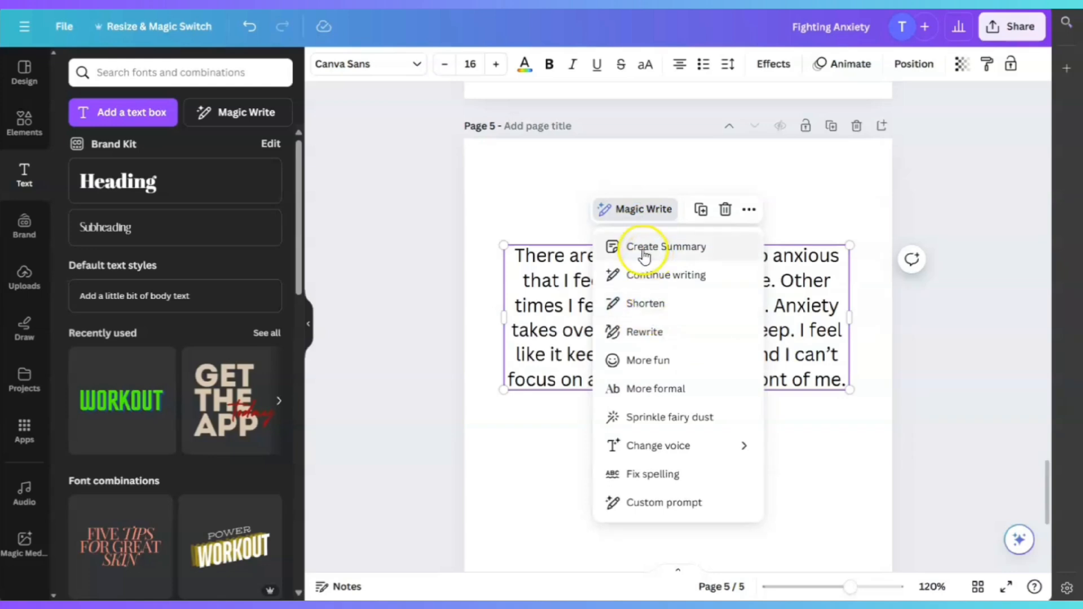
mouse_move(644, 304)
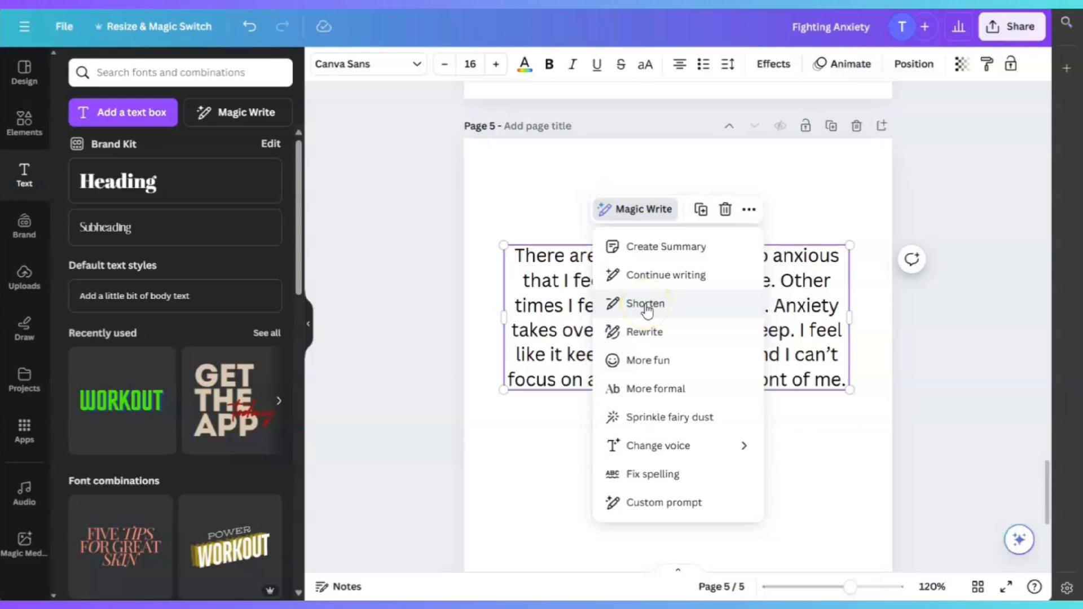
mouse_move(695, 338)
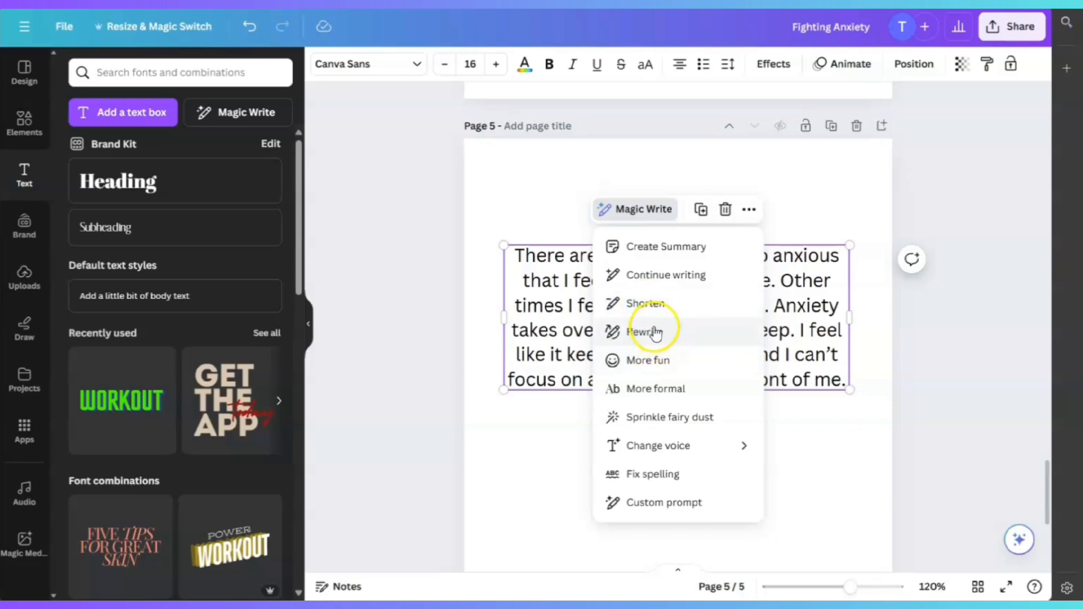
mouse_move(667, 362)
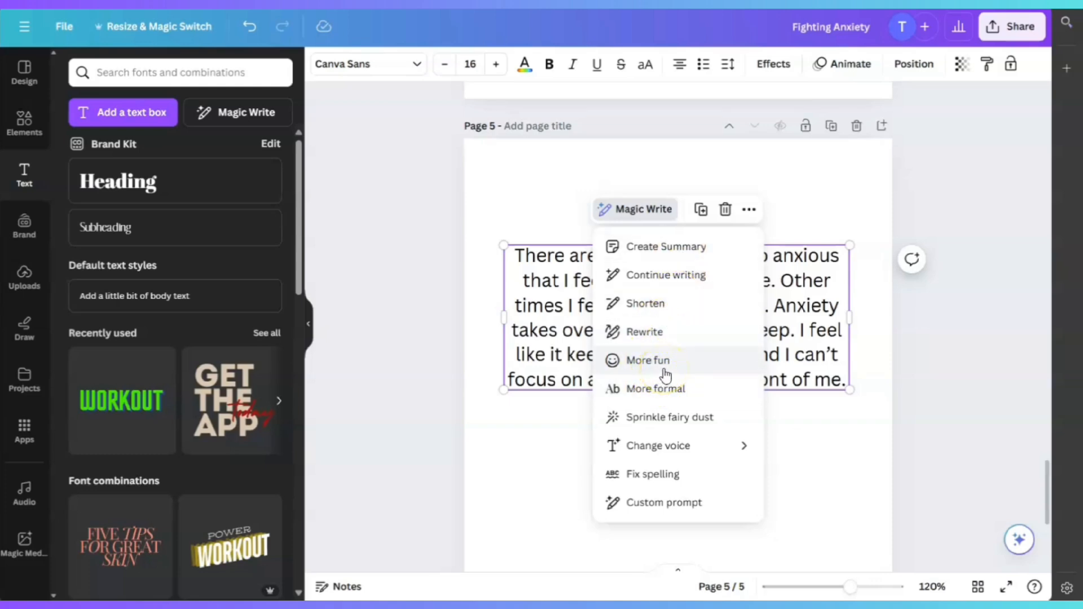
mouse_move(653, 306)
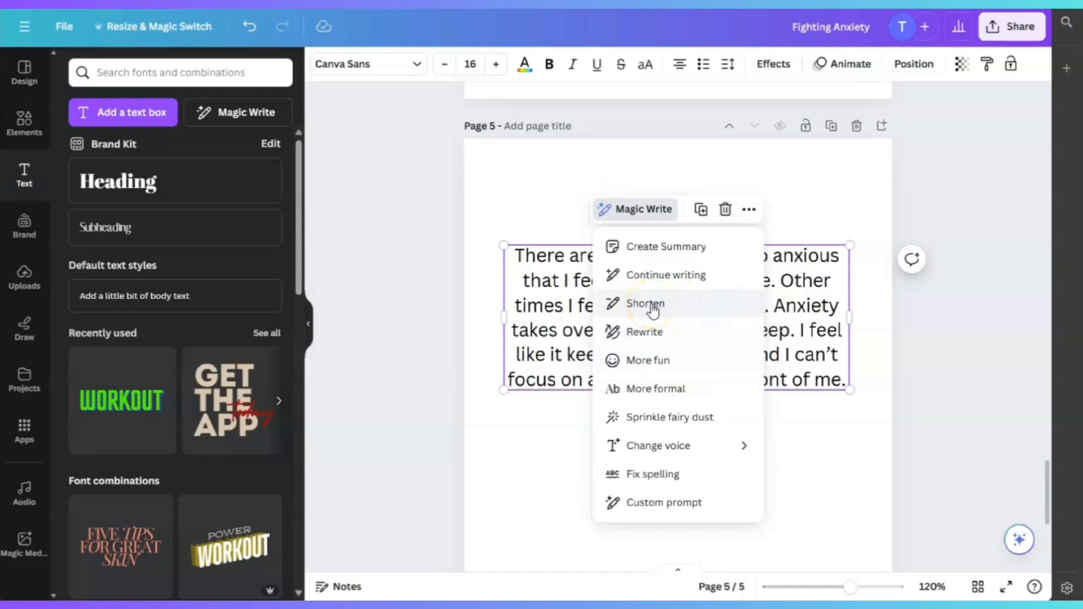
click(644, 303)
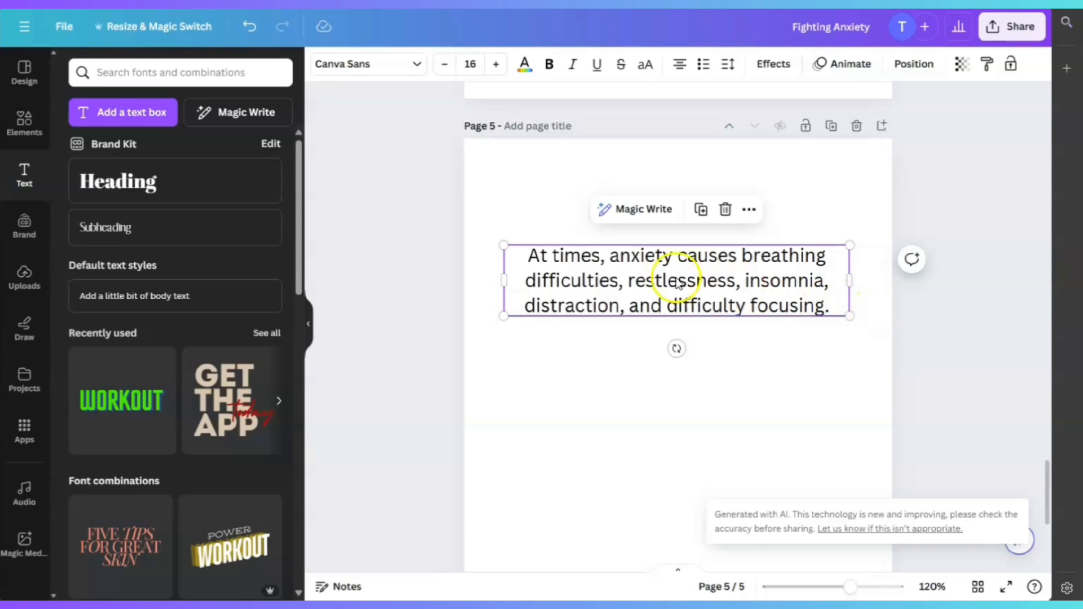
mouse_move(664, 270)
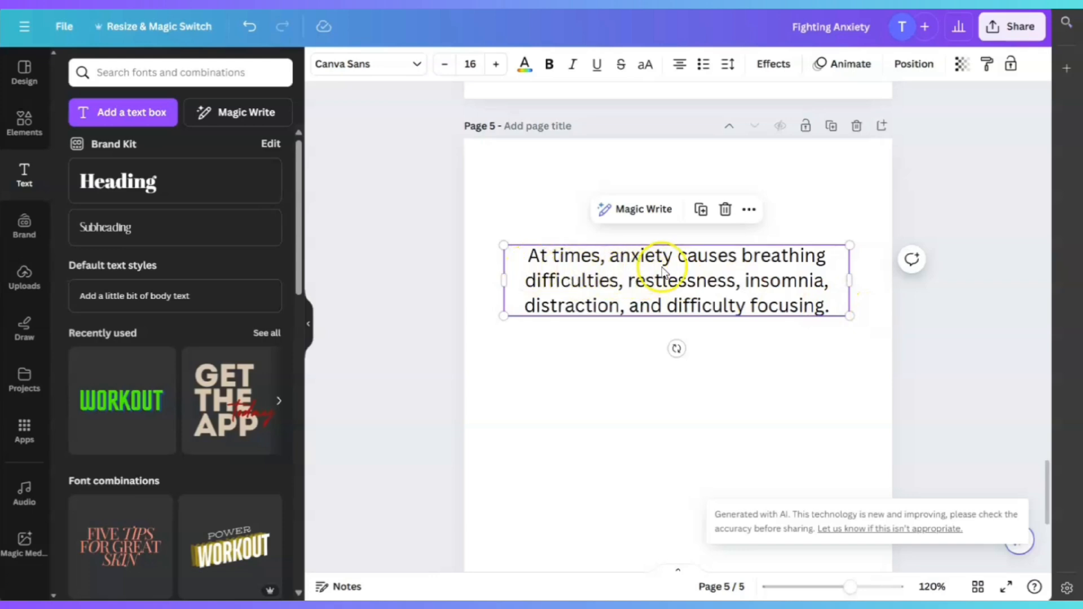
mouse_move(715, 290)
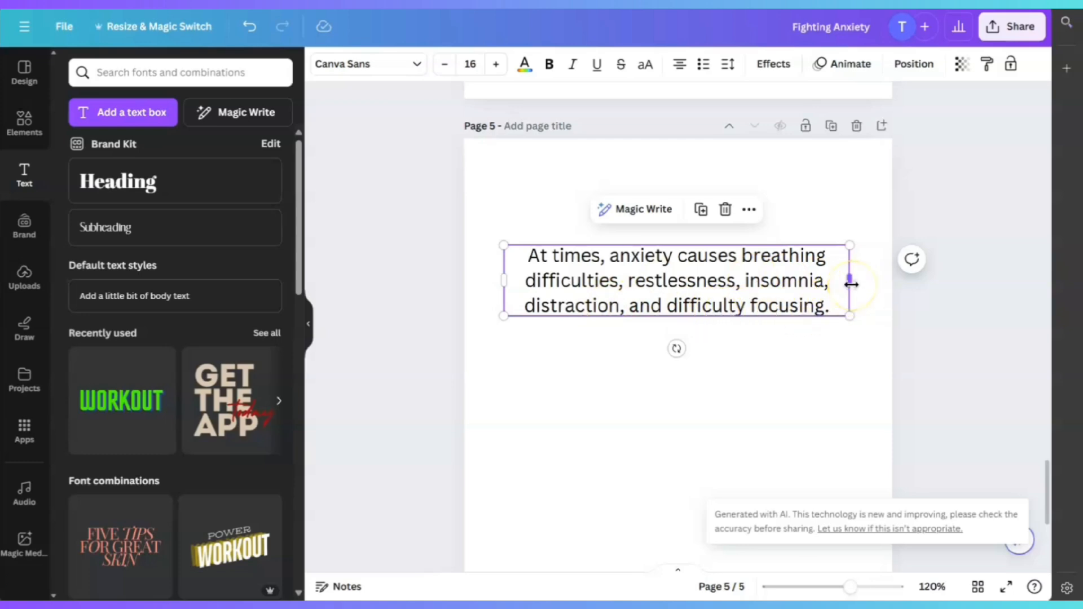
mouse_move(680, 276)
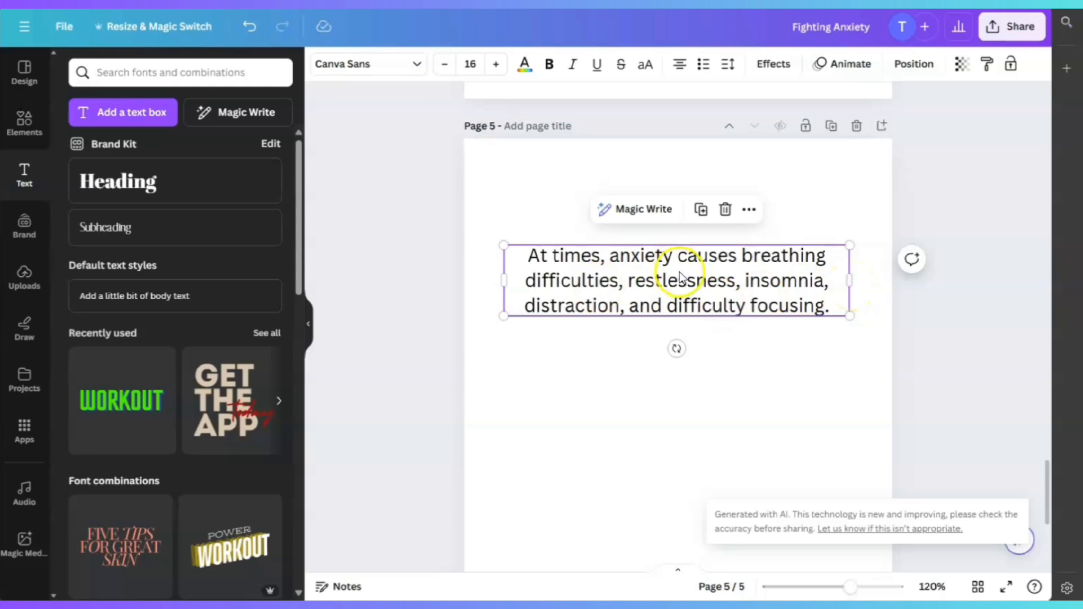
- Undo the shortened Magic Write result on page 5
click(248, 27)
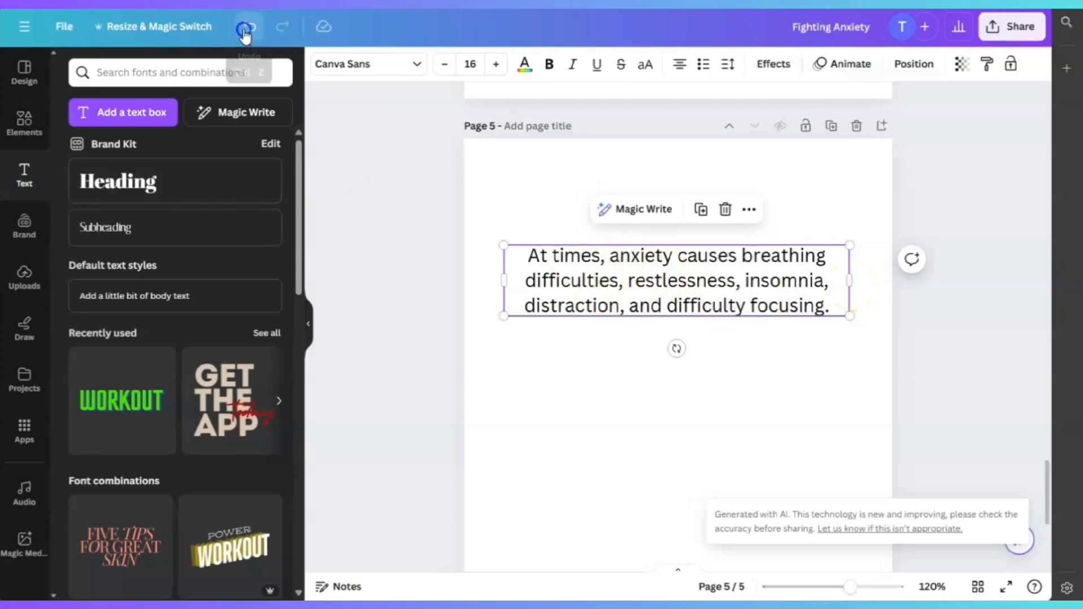
- Rewrite the page 5 paragraph with Magic Write Rewrite and enter the new text for editing
click(641, 210)
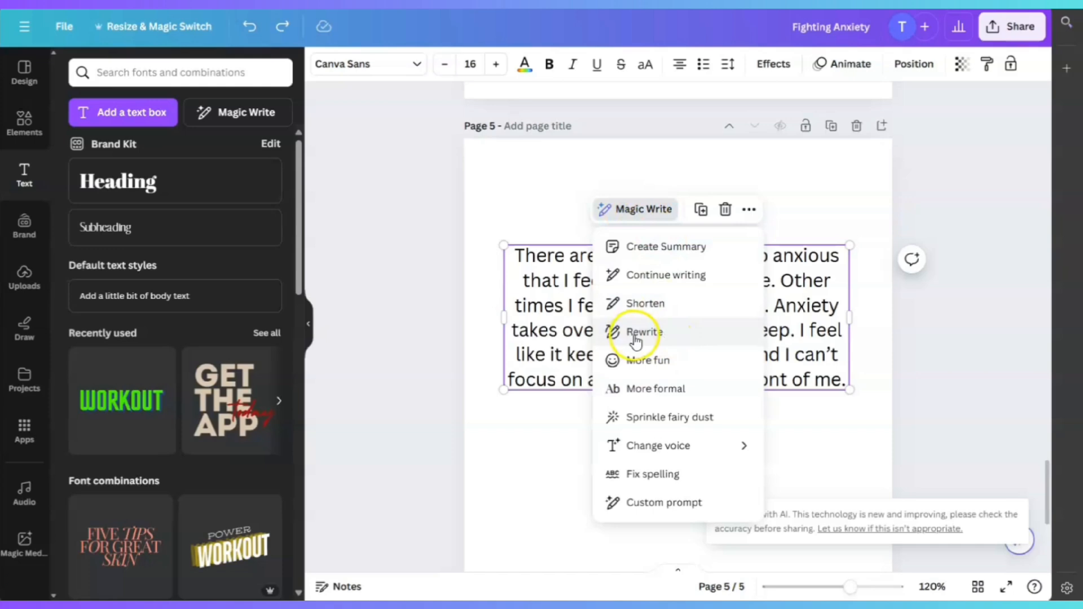
click(644, 331)
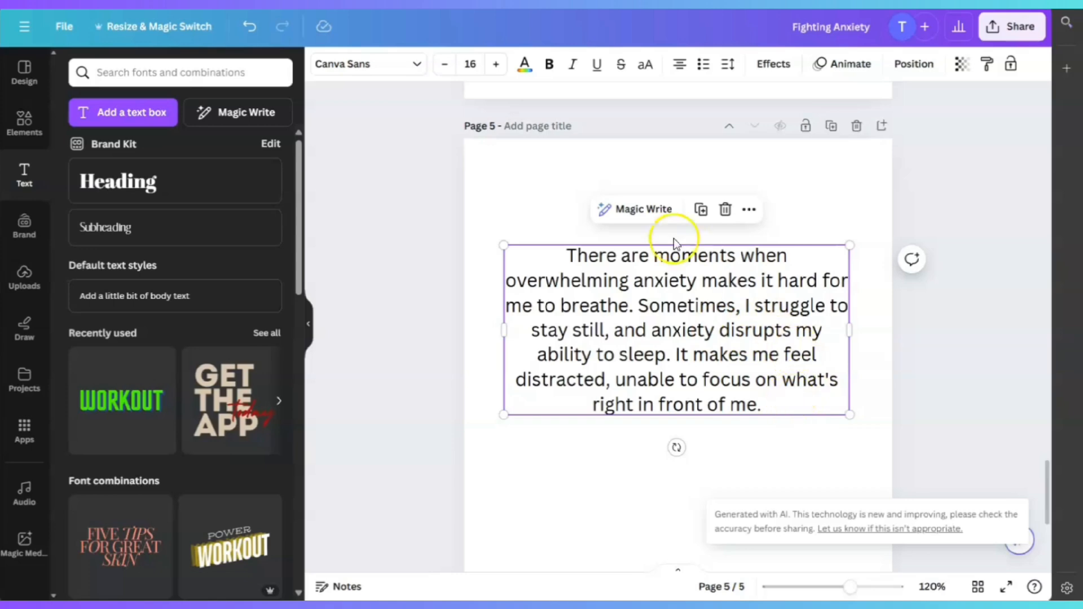
click(642, 209)
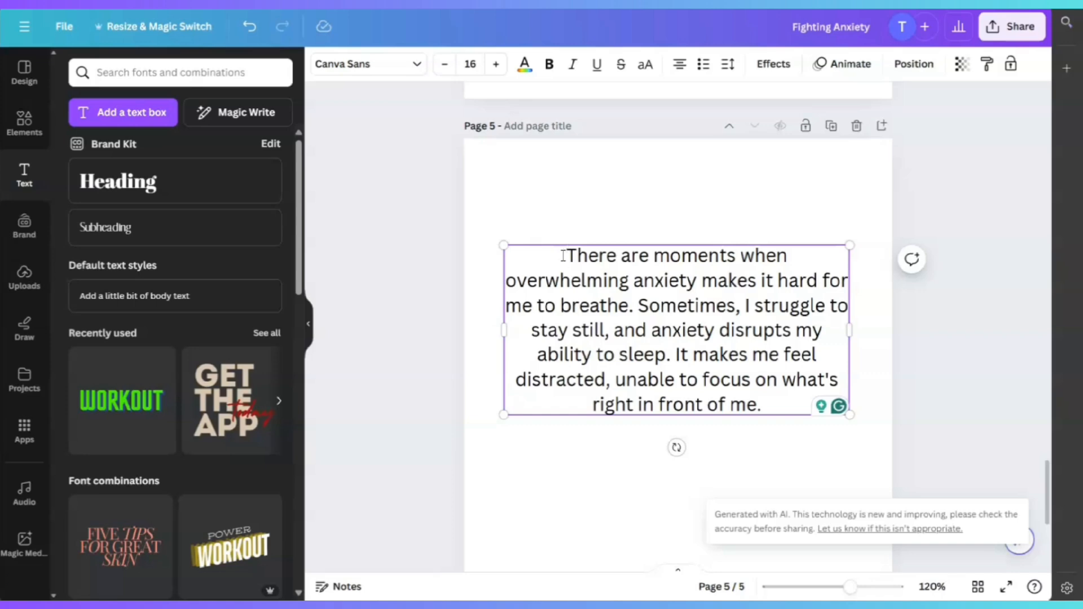
double_click(591, 256)
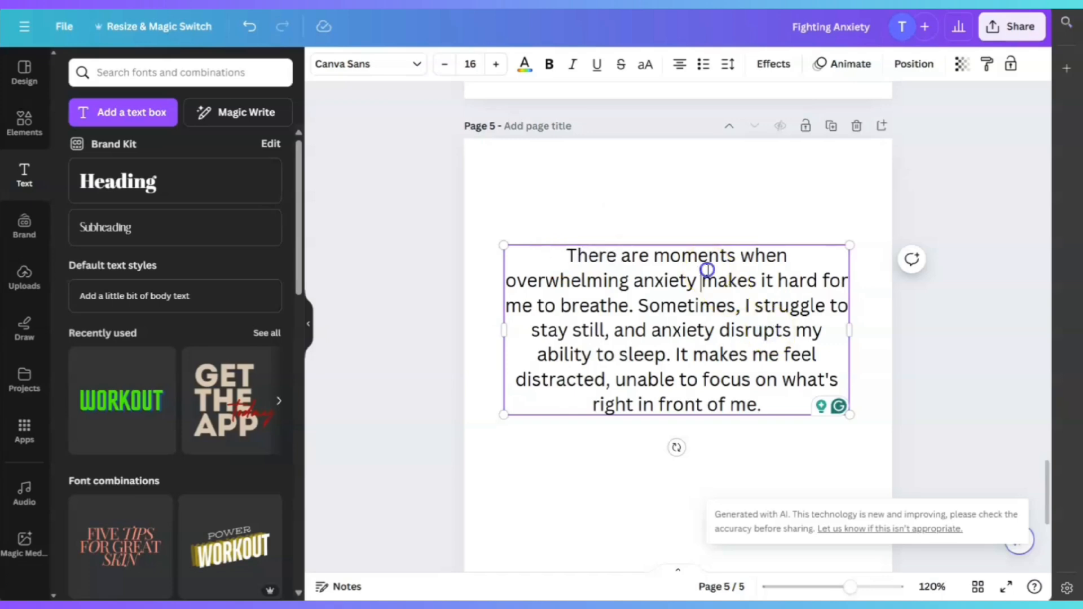
- Rewrite the page 5 paragraph with Magic Write's More fun style
click(634, 209)
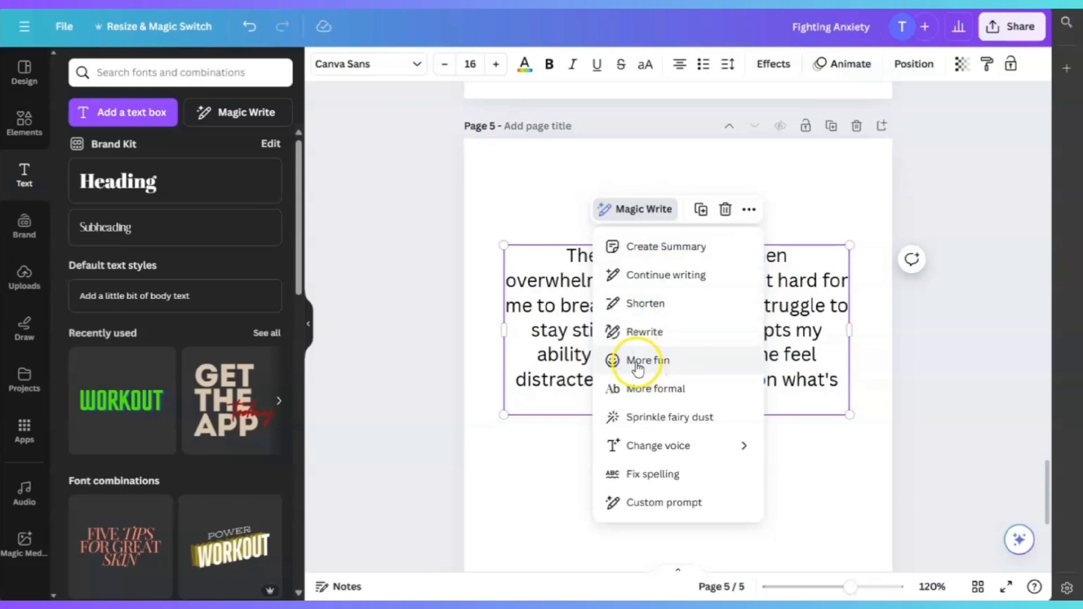
click(646, 360)
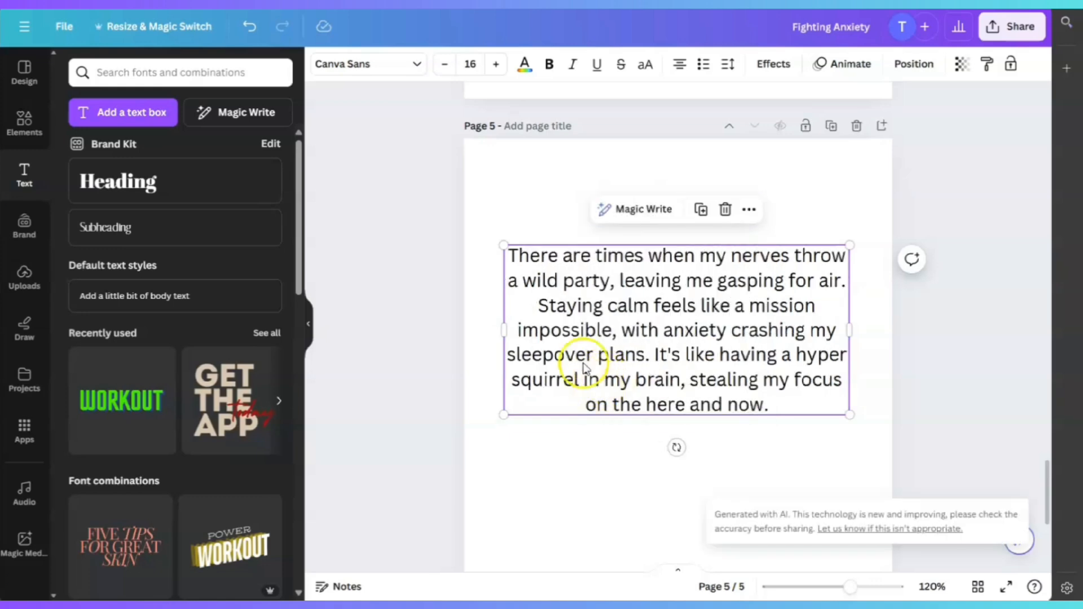
mouse_move(839, 268)
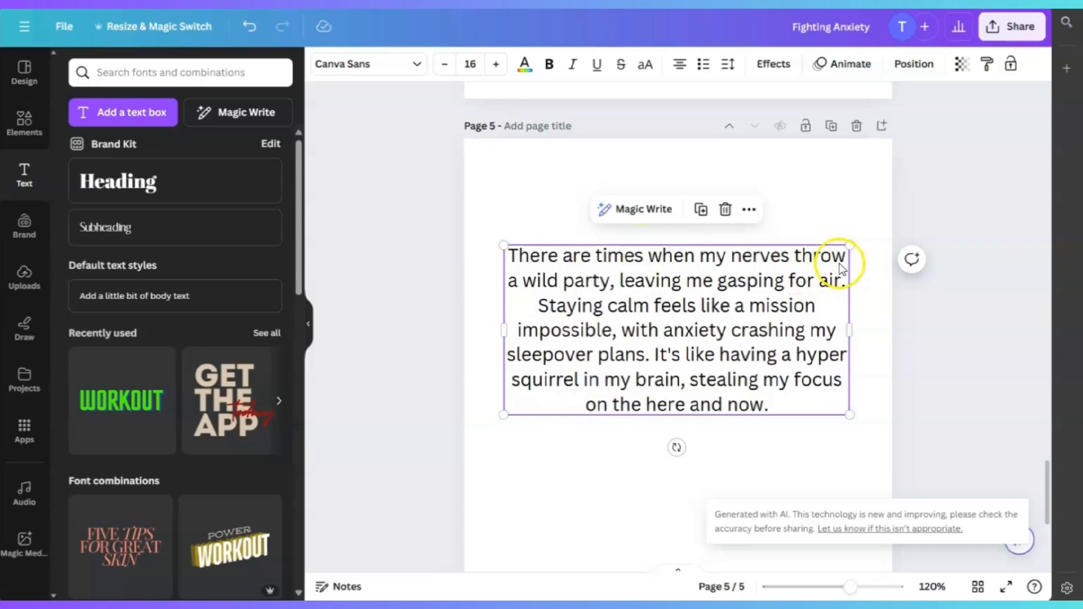
mouse_move(773, 292)
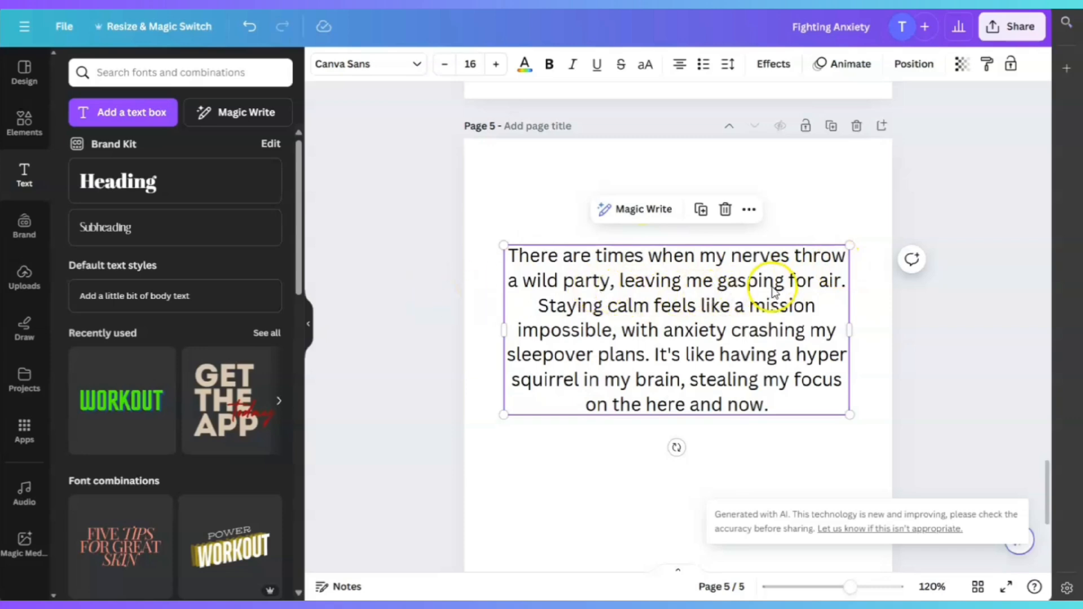
mouse_move(704, 330)
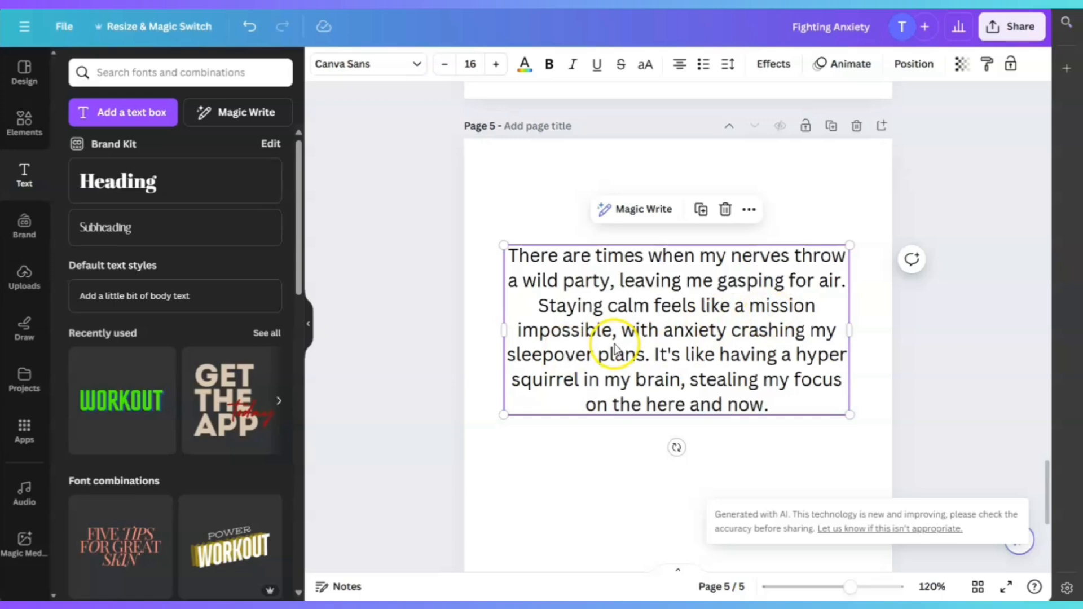
mouse_move(692, 359)
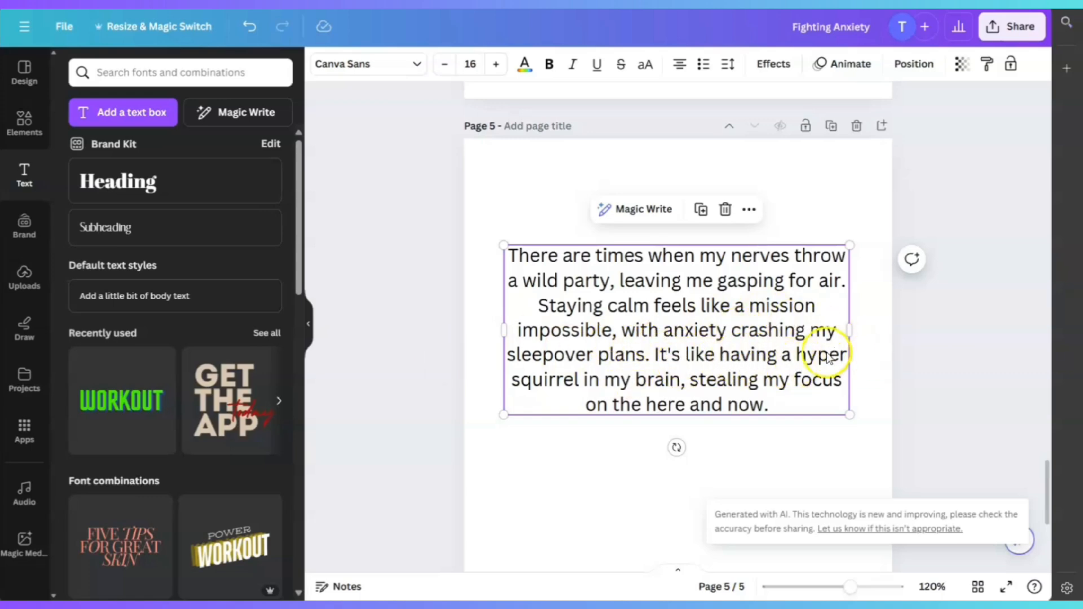
mouse_move(772, 390)
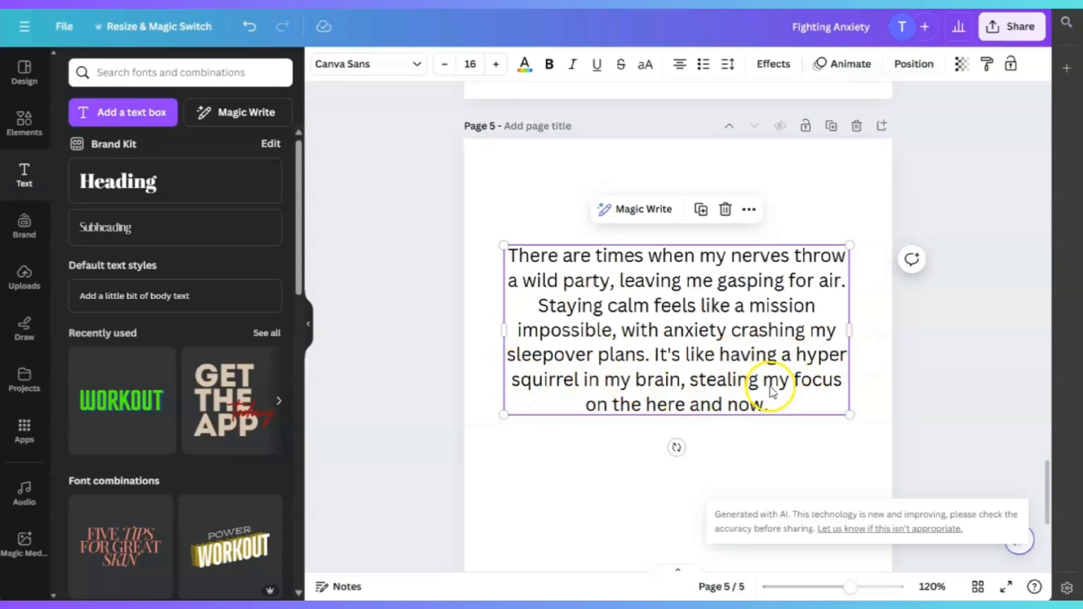
mouse_move(649, 416)
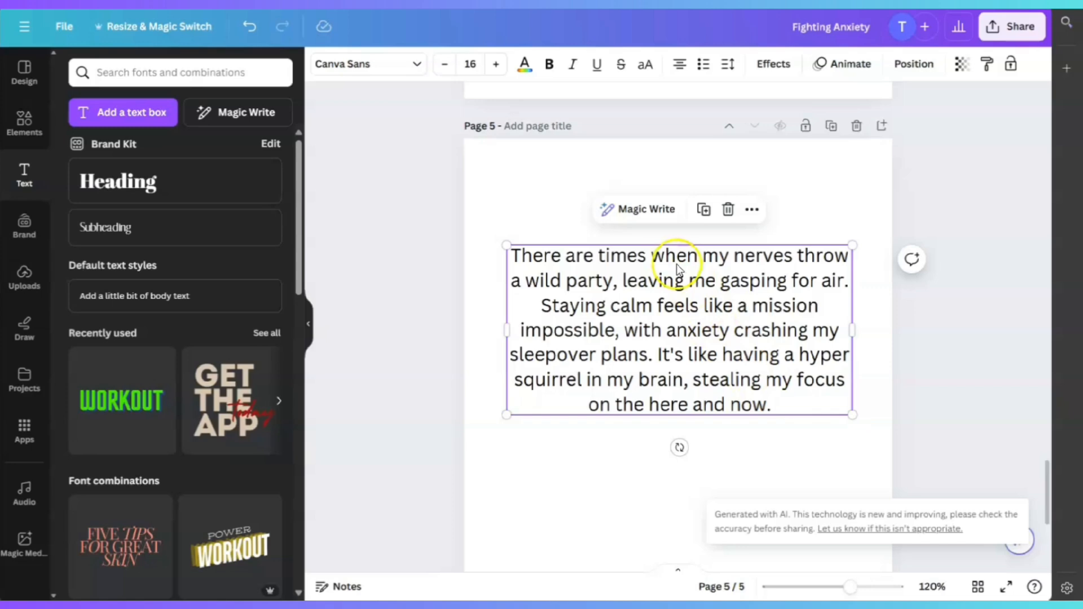
click(637, 209)
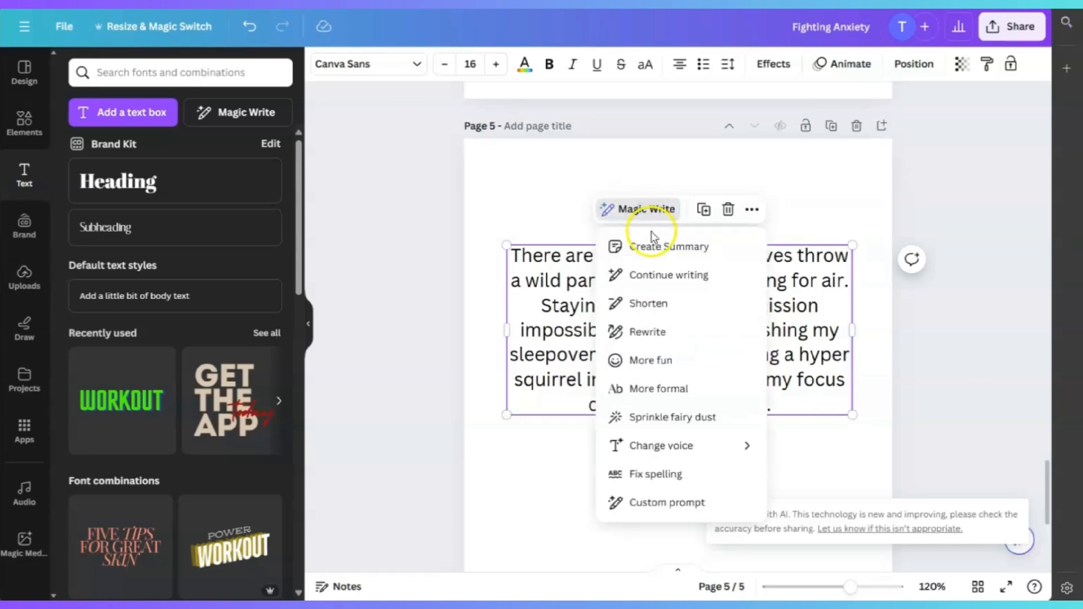
mouse_move(661, 388)
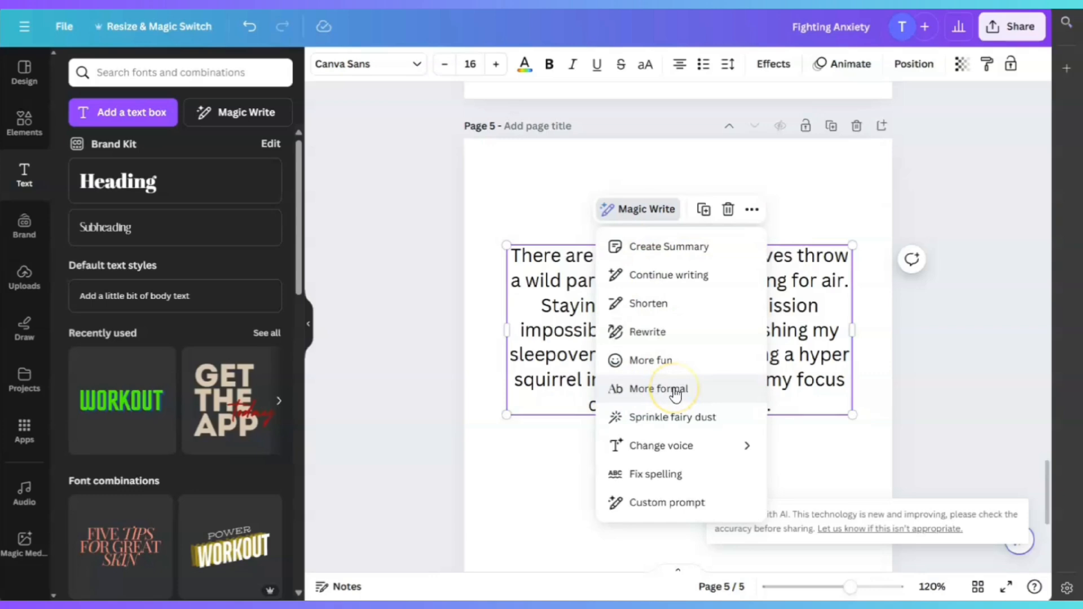
click(657, 388)
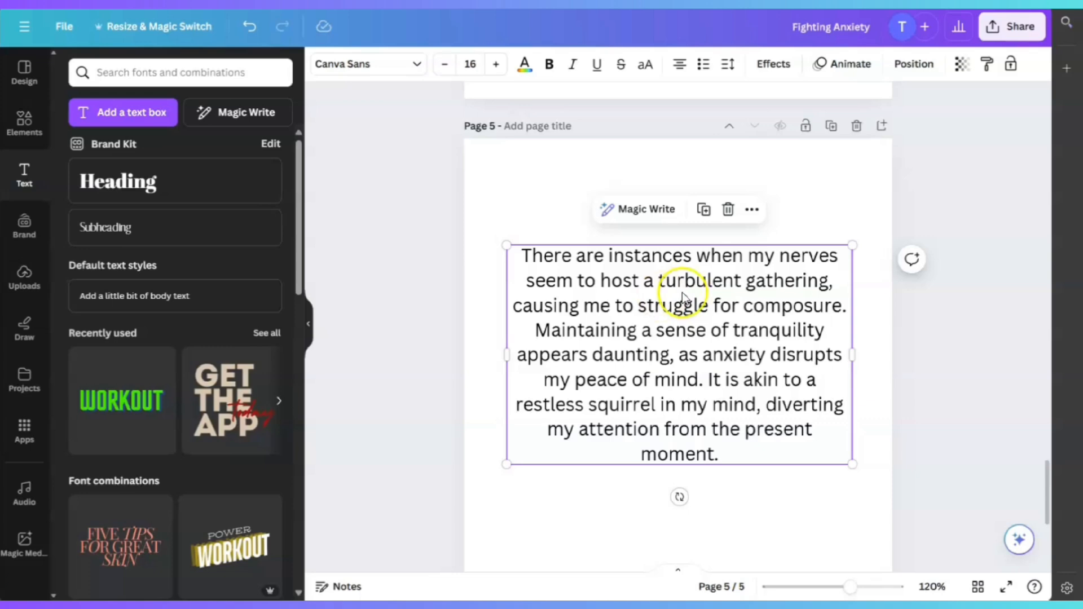
mouse_move(791, 301)
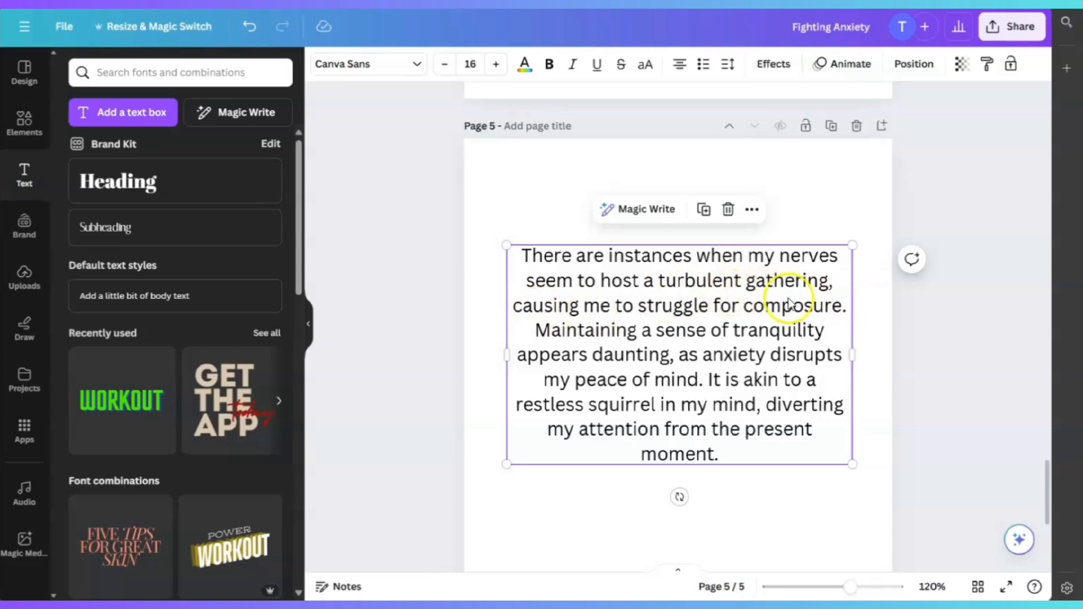
mouse_move(832, 321)
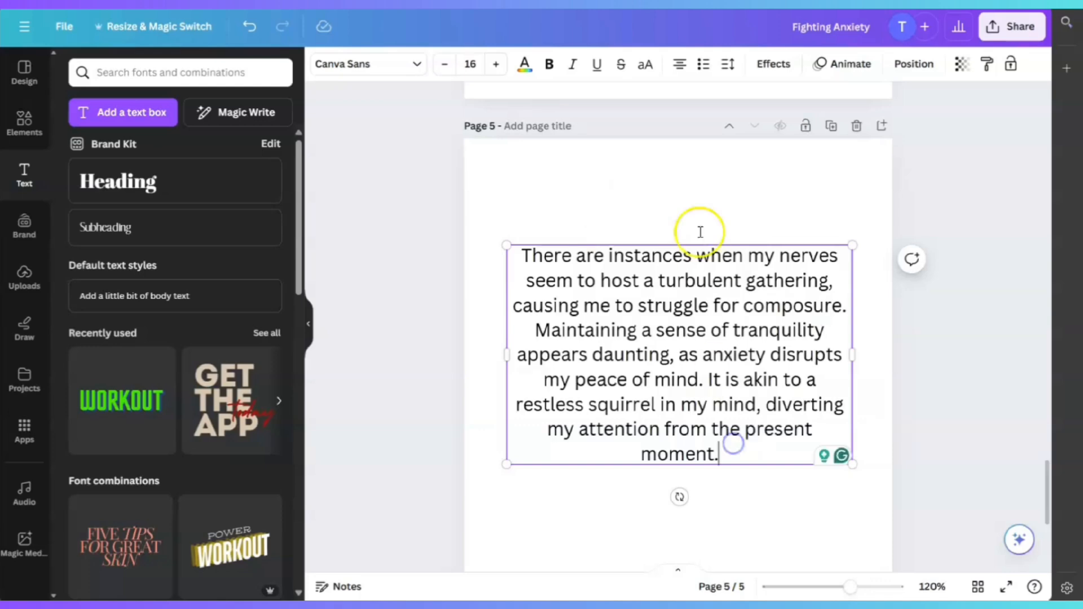
- Apply Magic Write's Sprinkle fairy dust to the page 5 paragraph, then reselect it
click(643, 209)
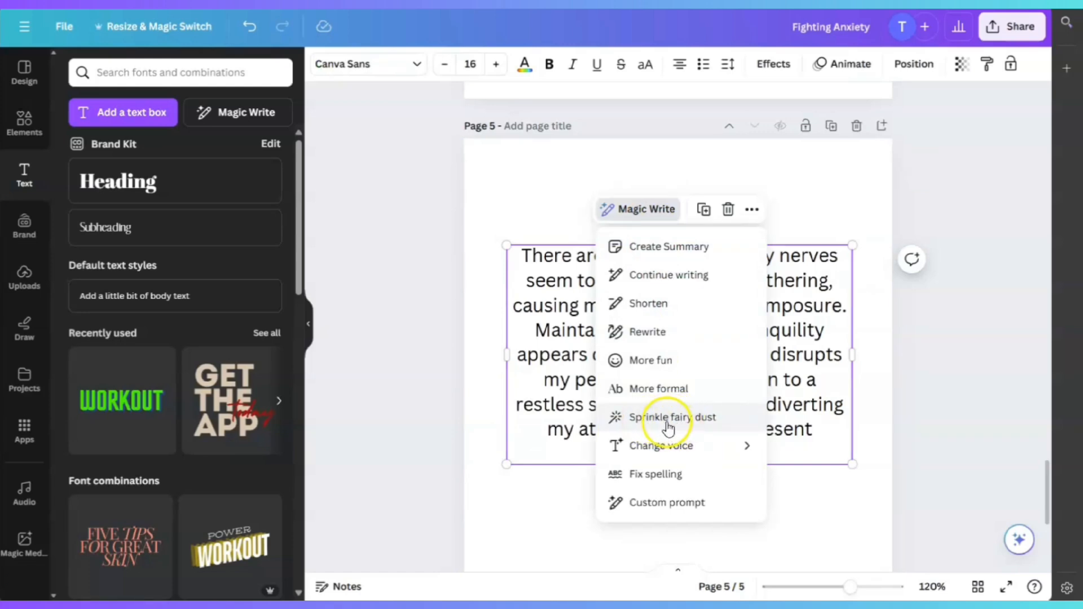
mouse_move(680, 425)
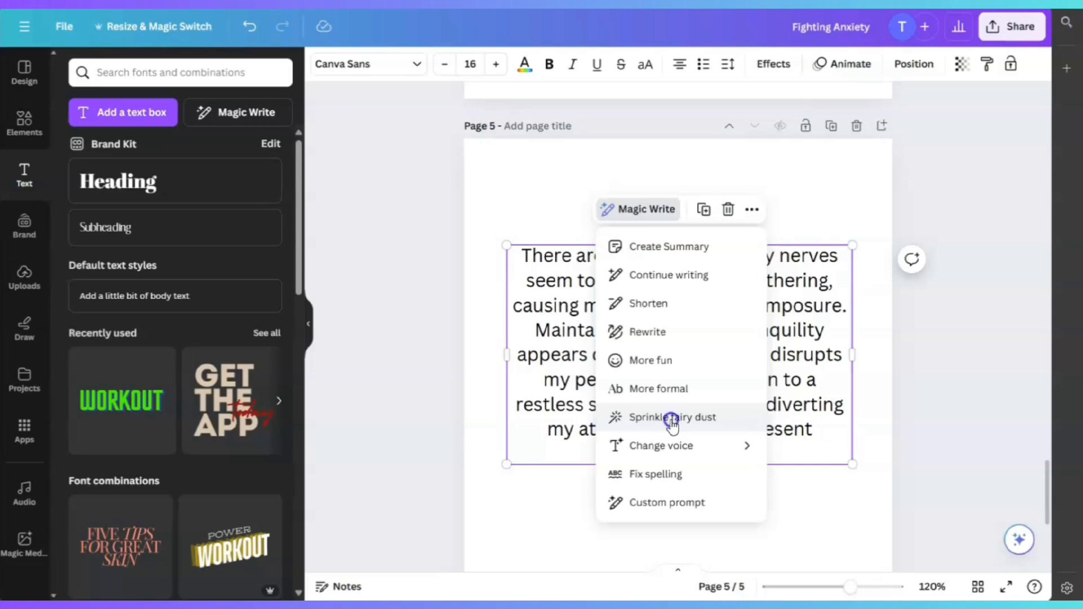
click(672, 416)
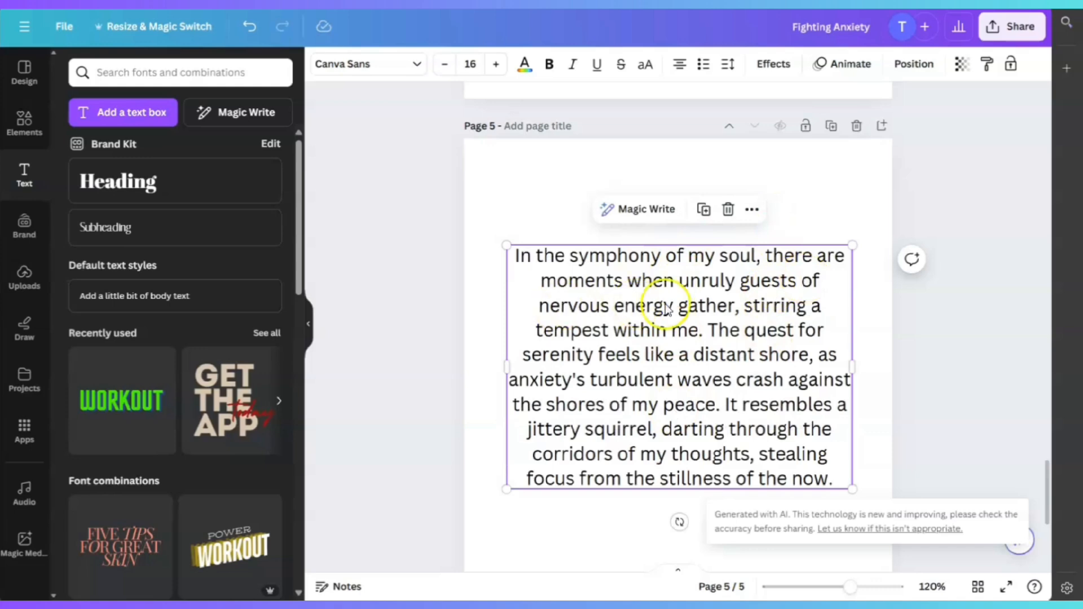
mouse_move(733, 330)
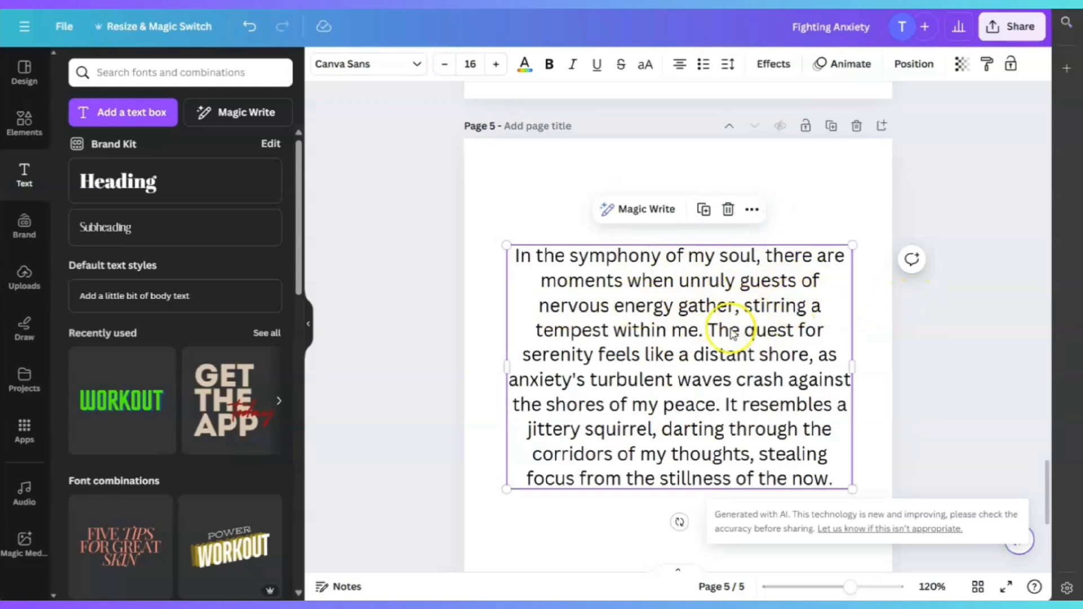
mouse_move(606, 270)
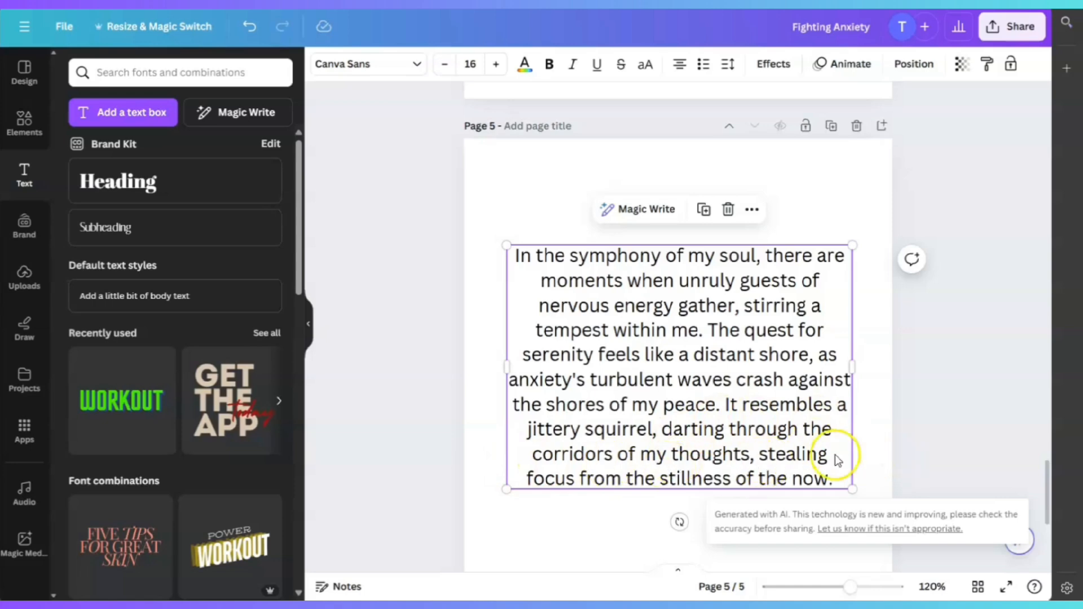
mouse_move(805, 485)
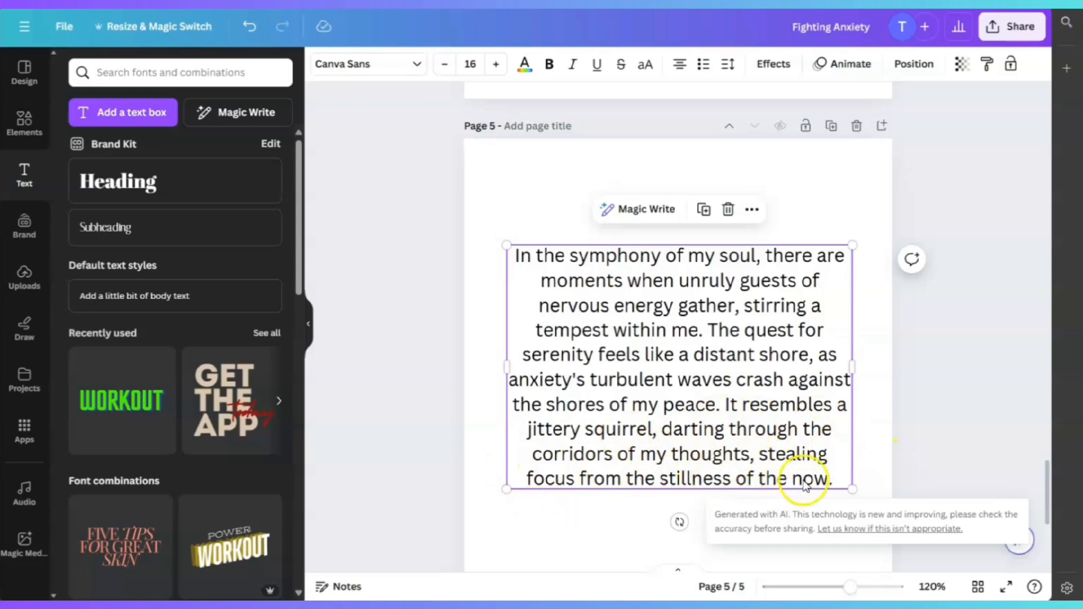
mouse_move(962, 459)
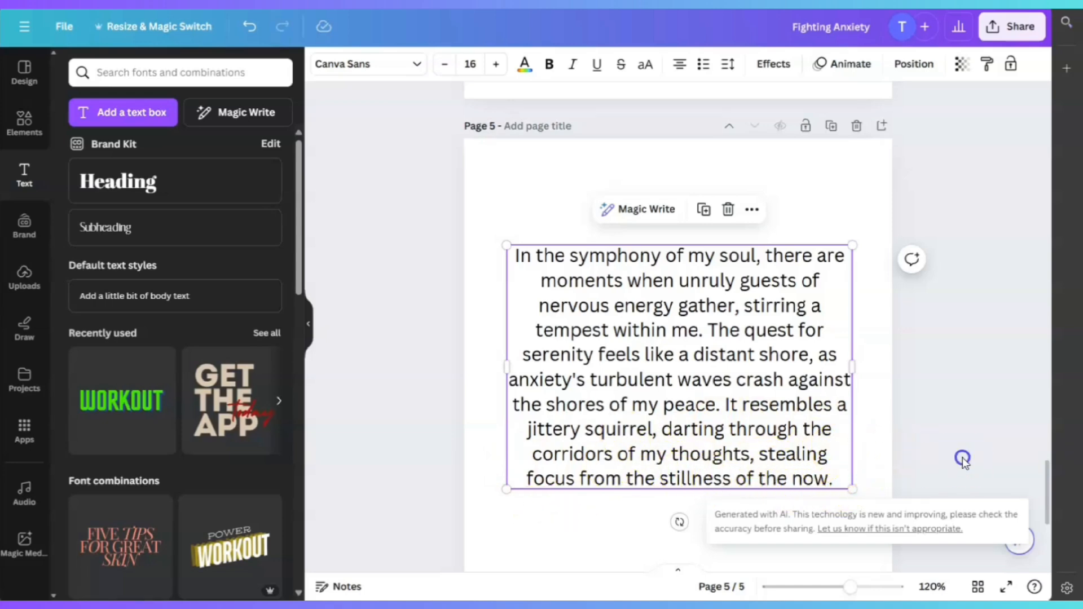
click(745, 442)
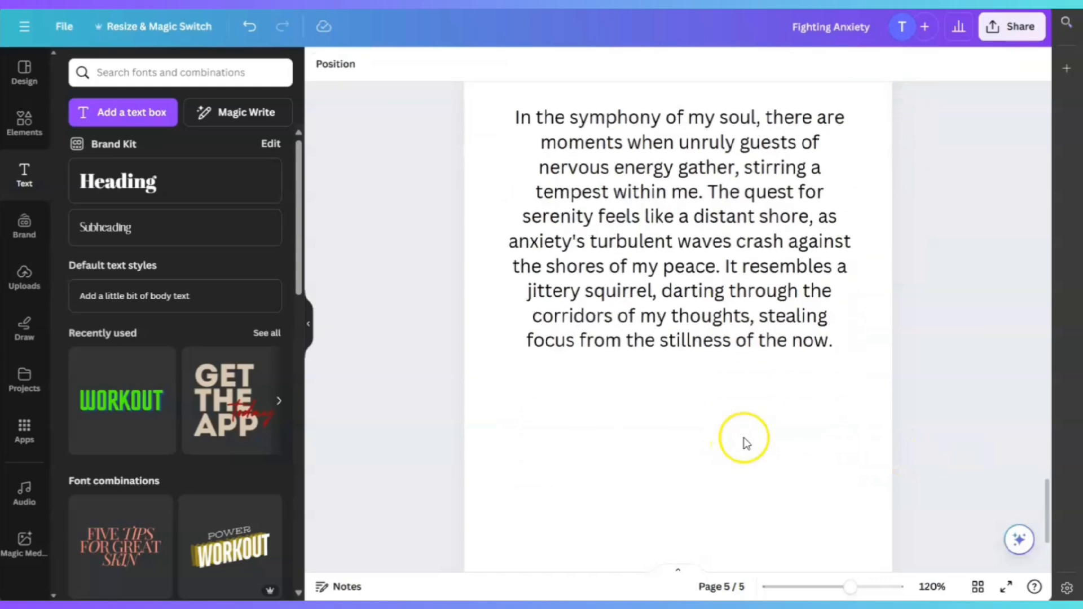
click(744, 442)
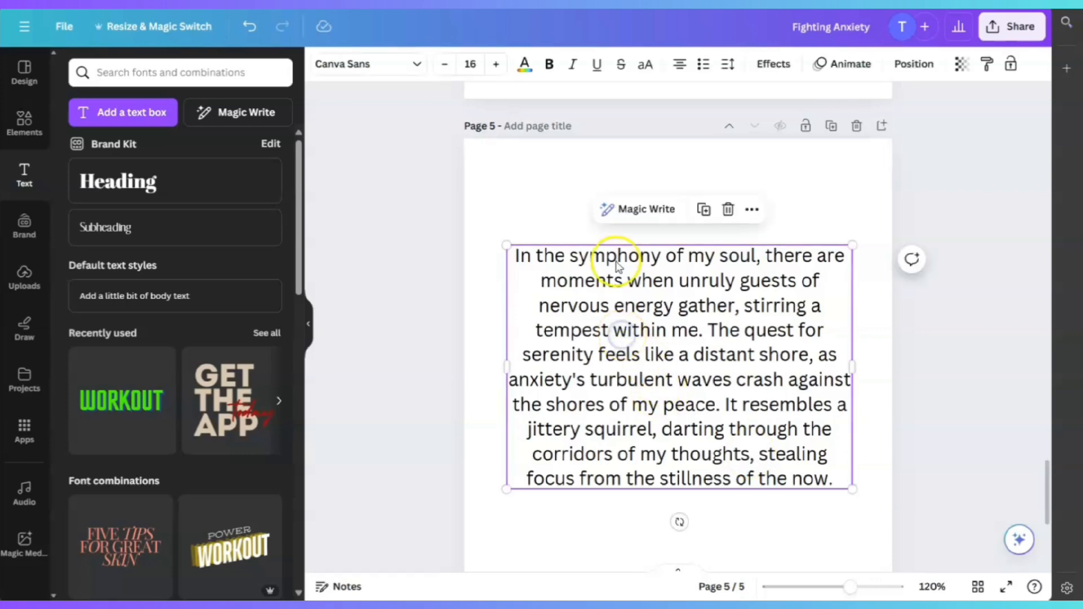
click(646, 209)
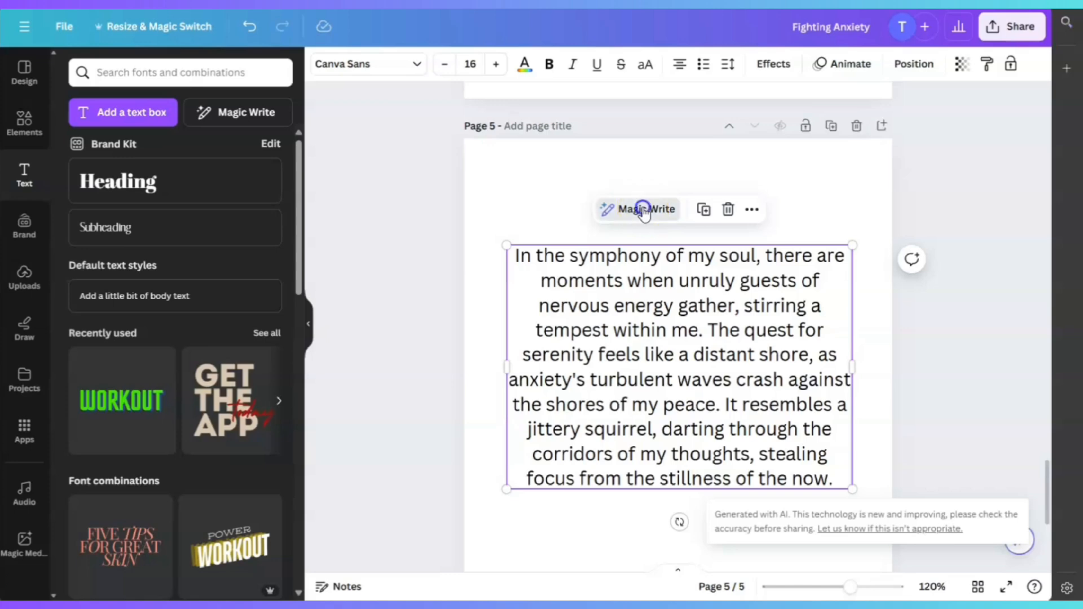
click(646, 209)
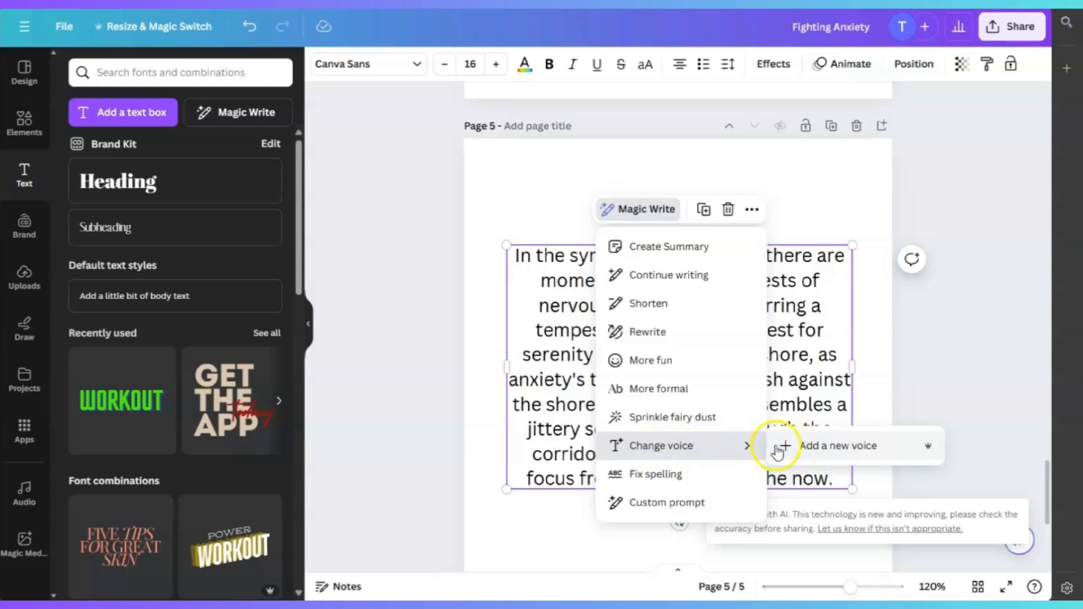
click(839, 446)
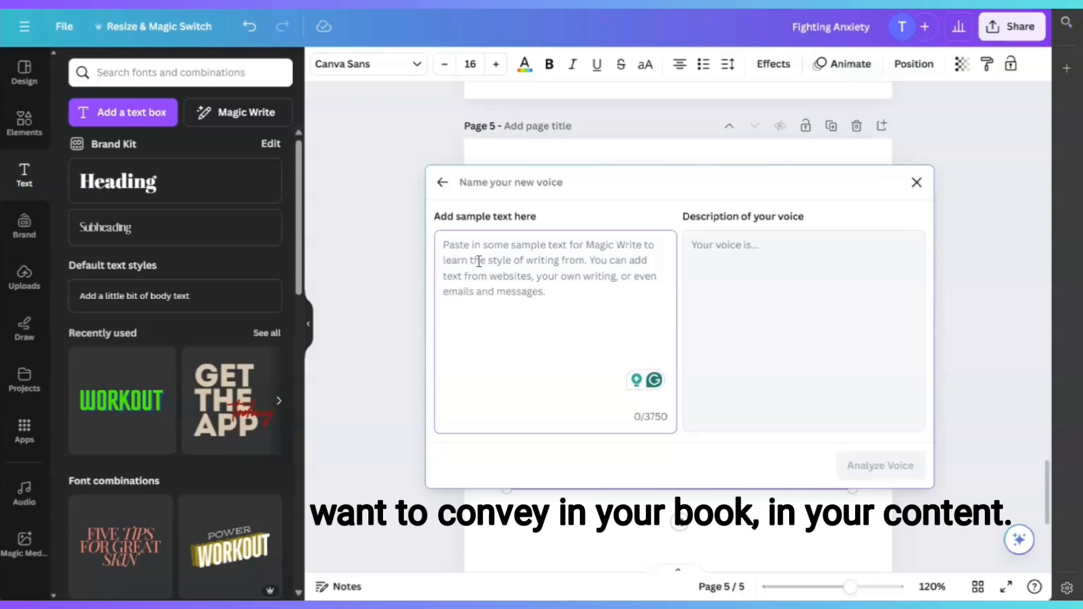
text(h)
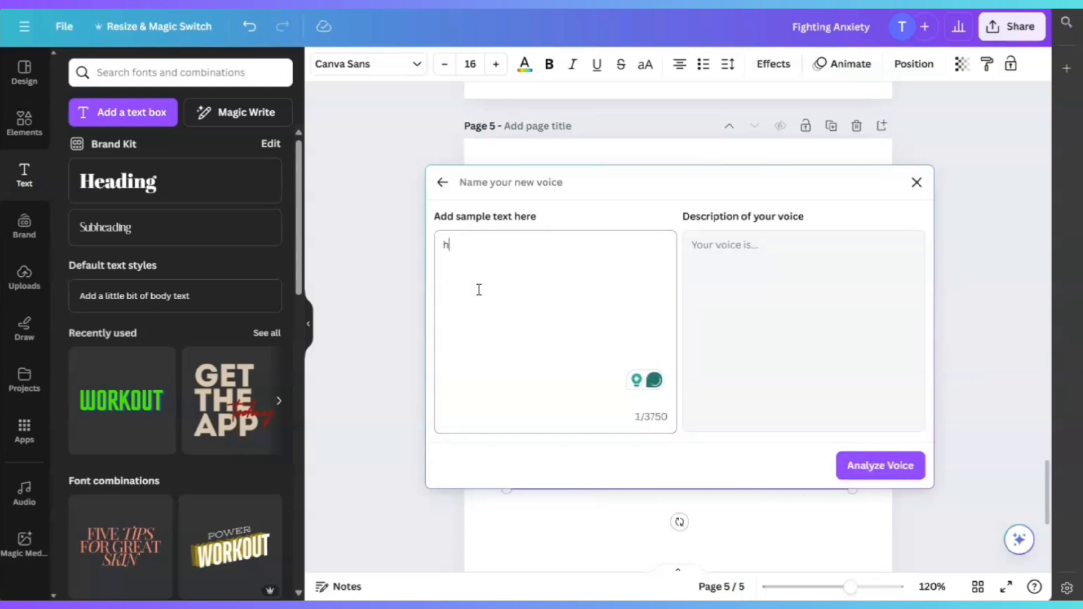
text(hhfhf)
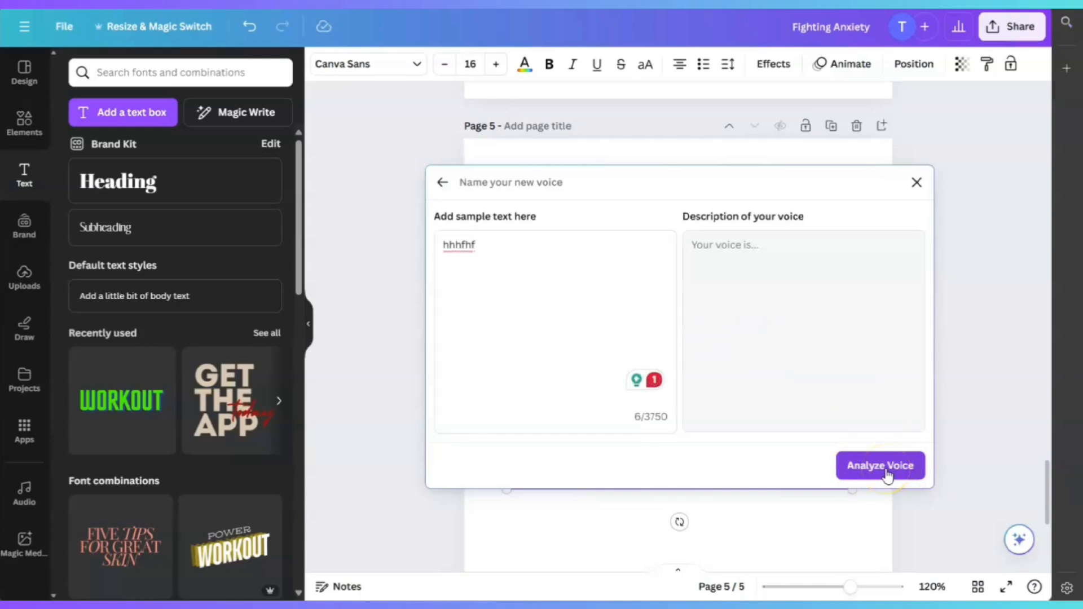
mouse_move(741, 230)
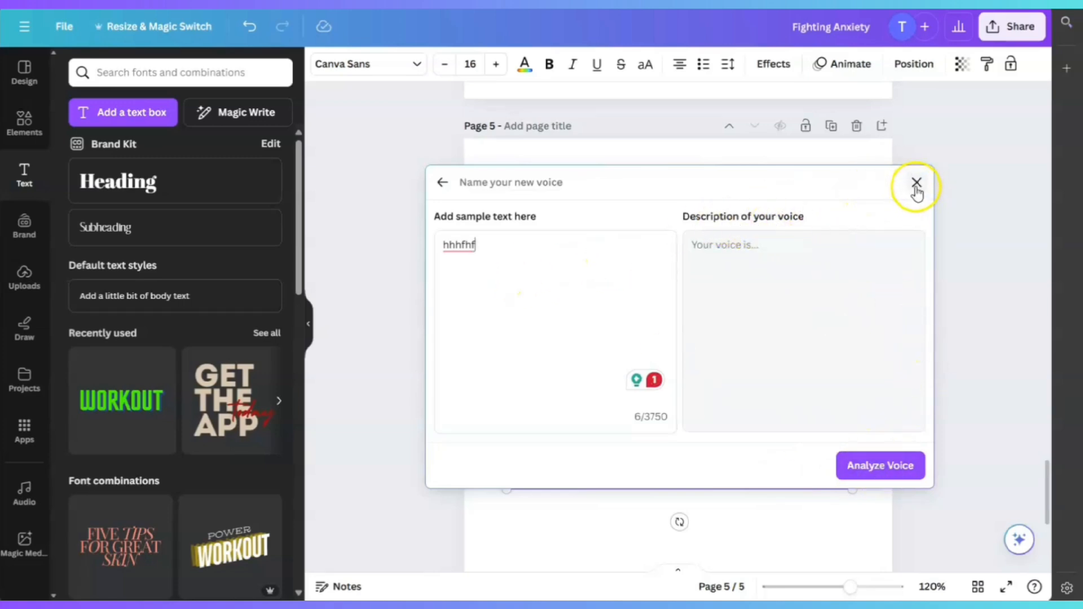
click(917, 182)
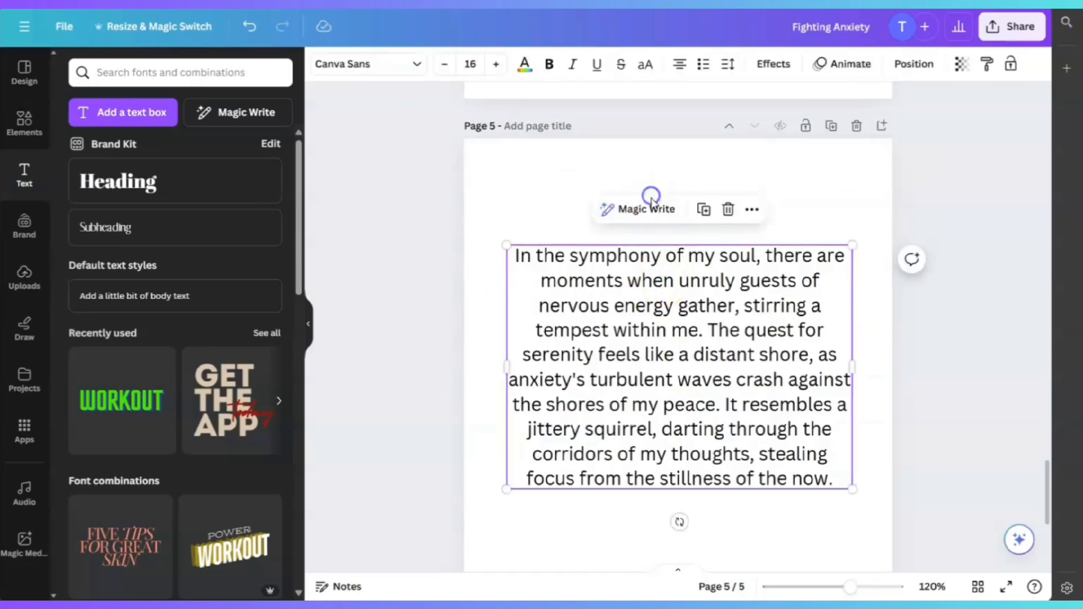
- Open Magic Write's Custom prompt field, leave it unused, and return to the menu
click(637, 209)
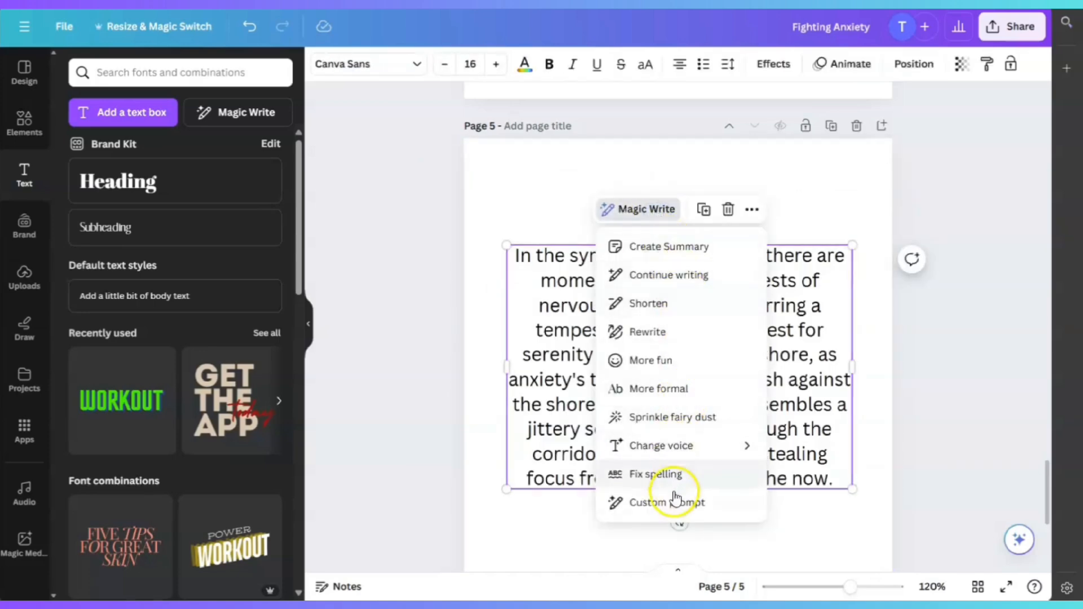
click(666, 502)
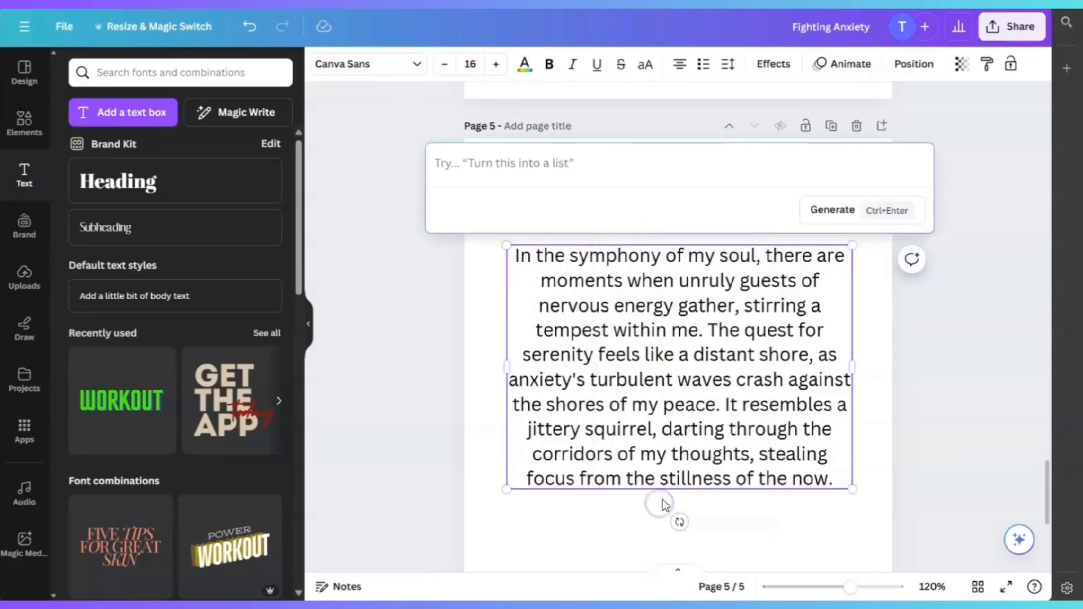
click(528, 163)
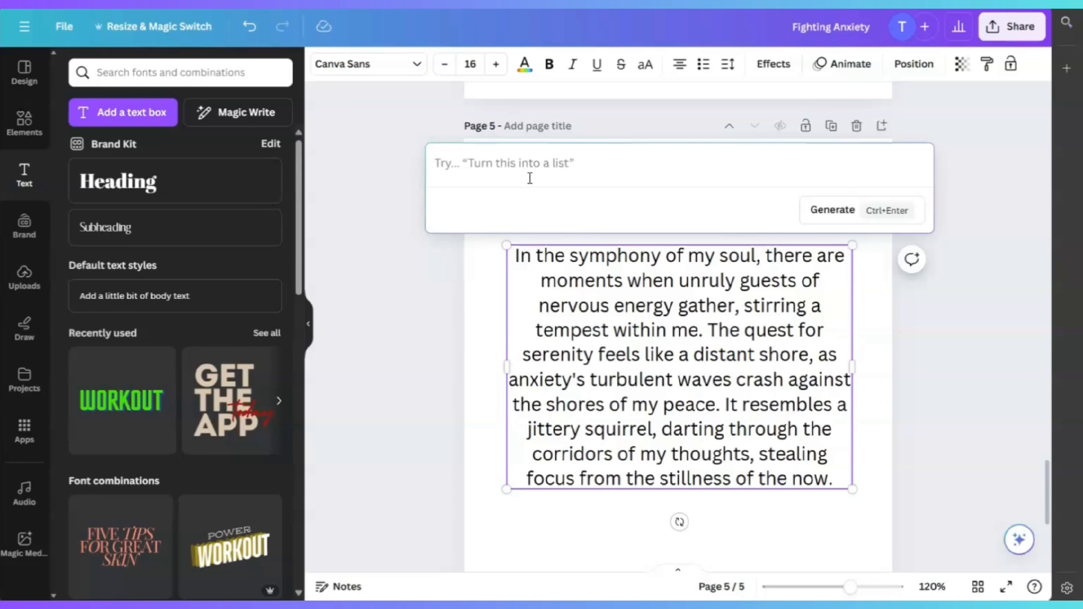
click(646, 210)
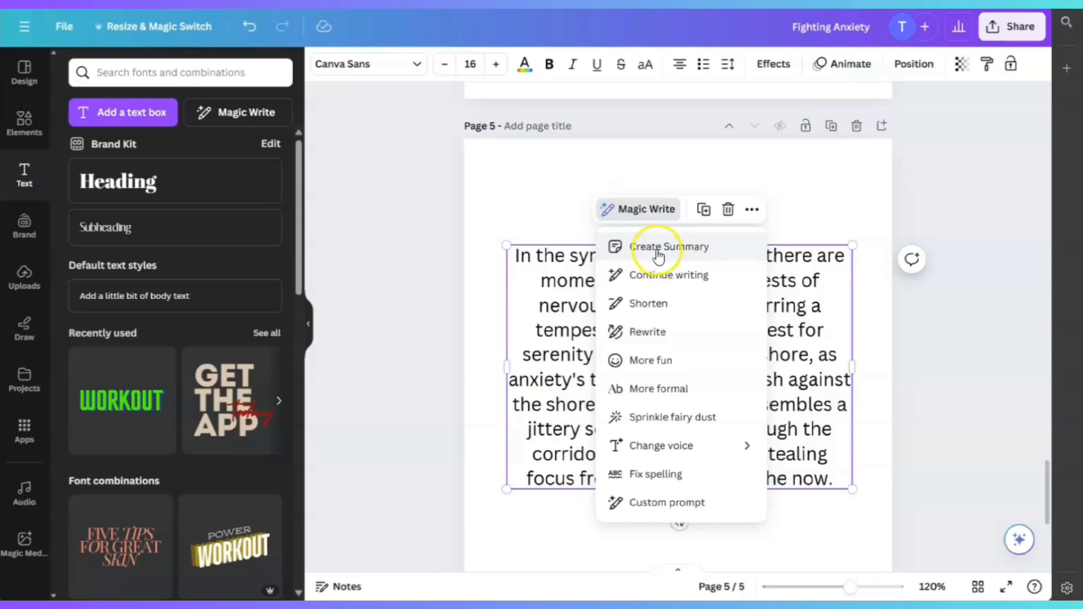
- Generate a Magic Write summary box titled 'Inner Turmoil and Serenity' with three bullets
click(667, 247)
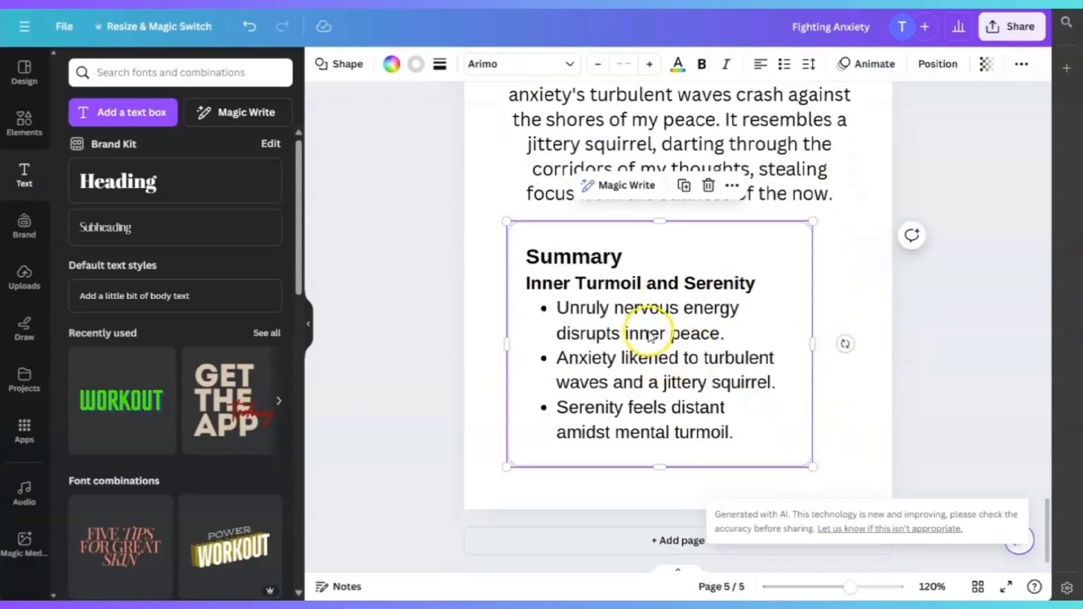
mouse_move(604, 285)
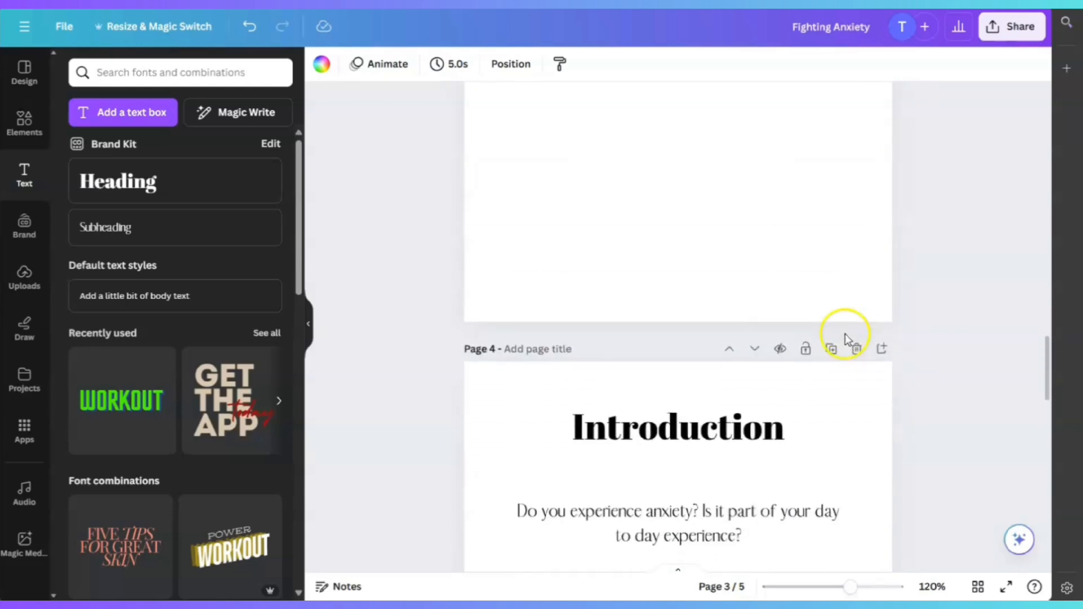
scroll(down, 3)
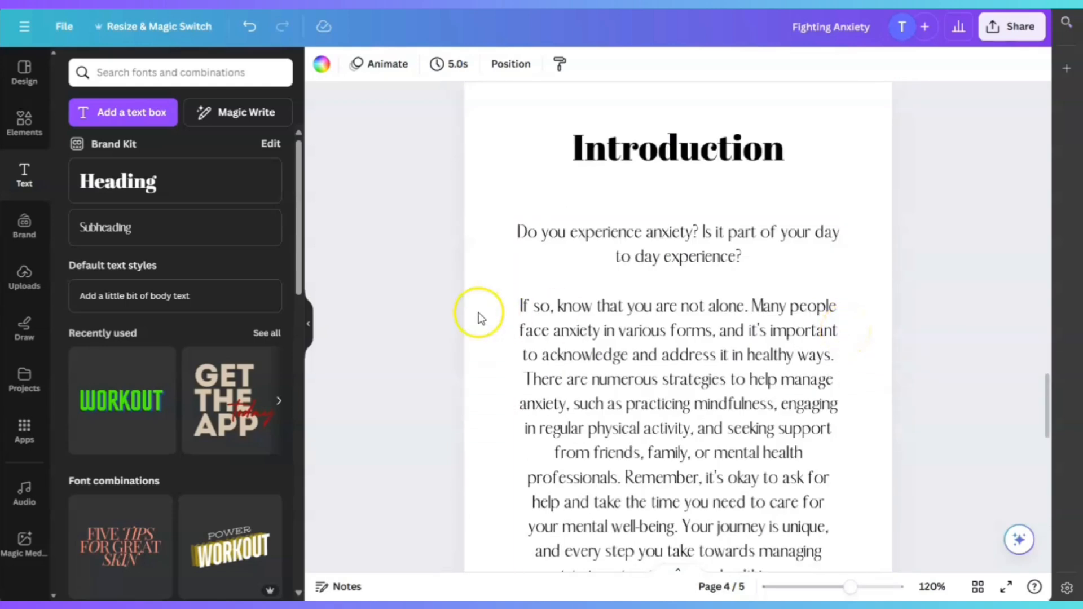
scroll(down, 3)
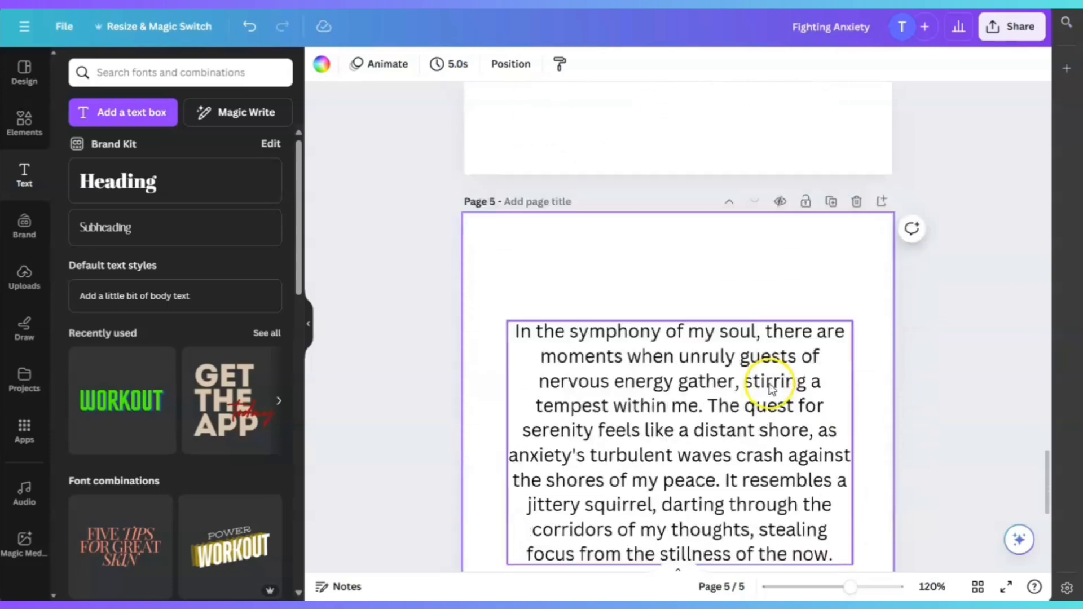